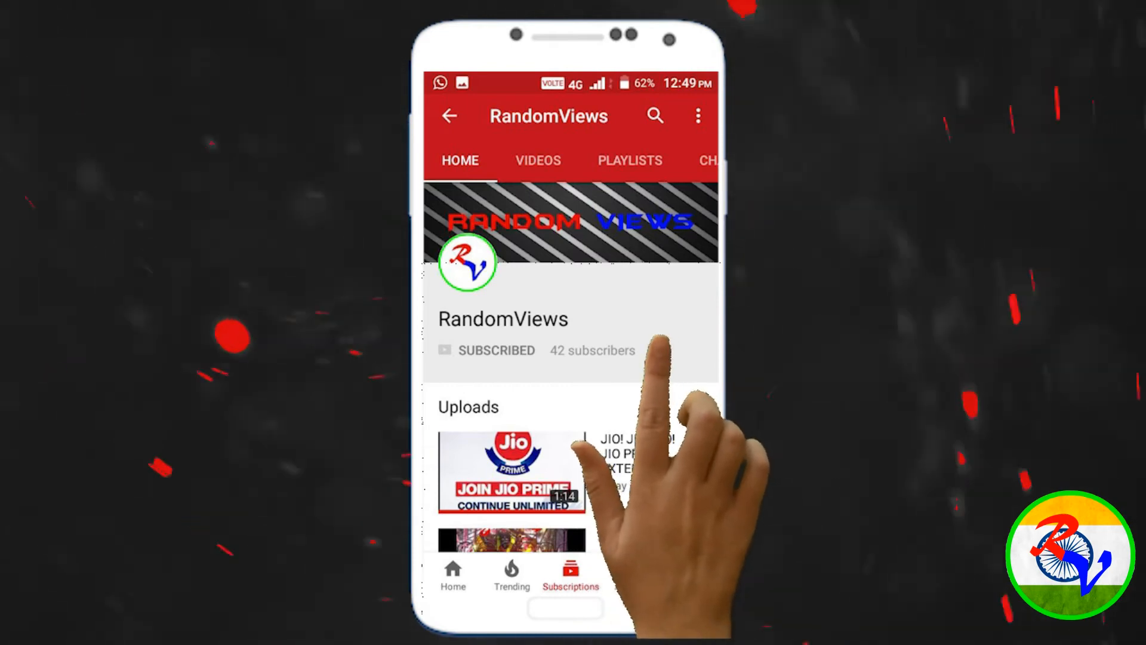
Open the Microsoft Store and browse the Asphalt 9: Legends game page
left_click(660, 350)
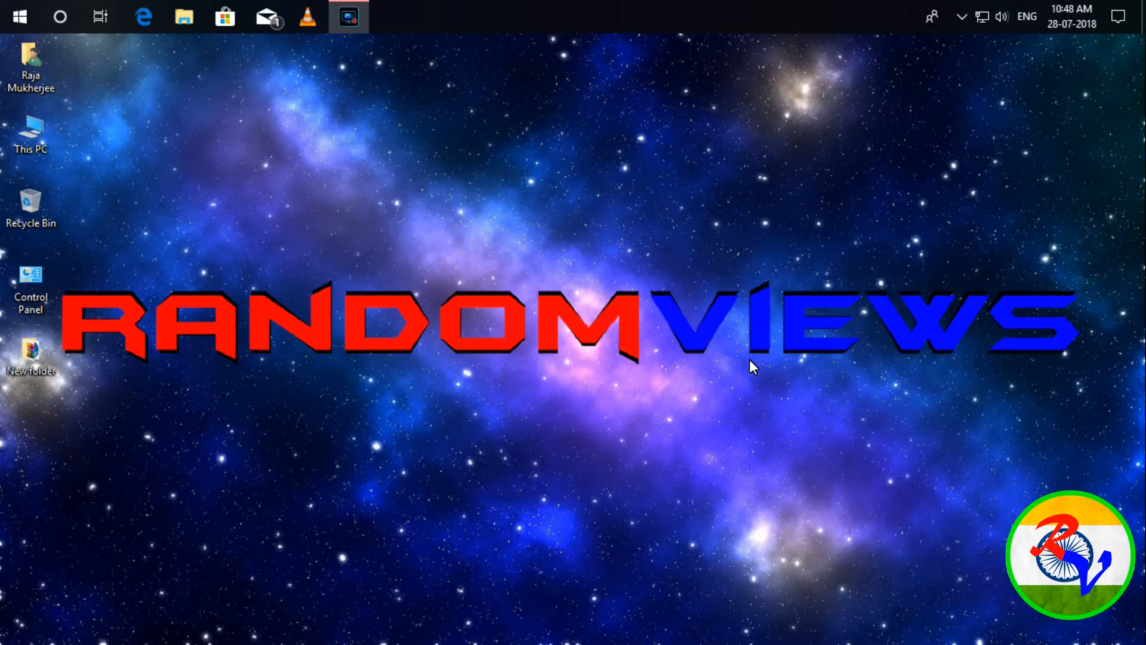
left_click(224, 17)
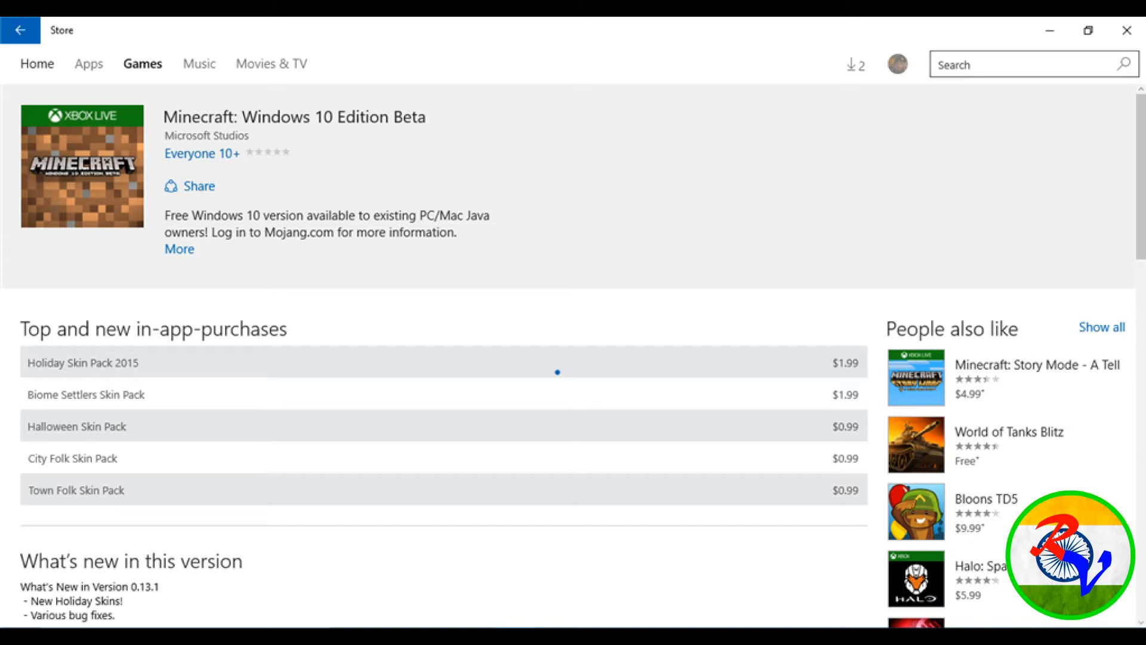
left_click(225, 16)
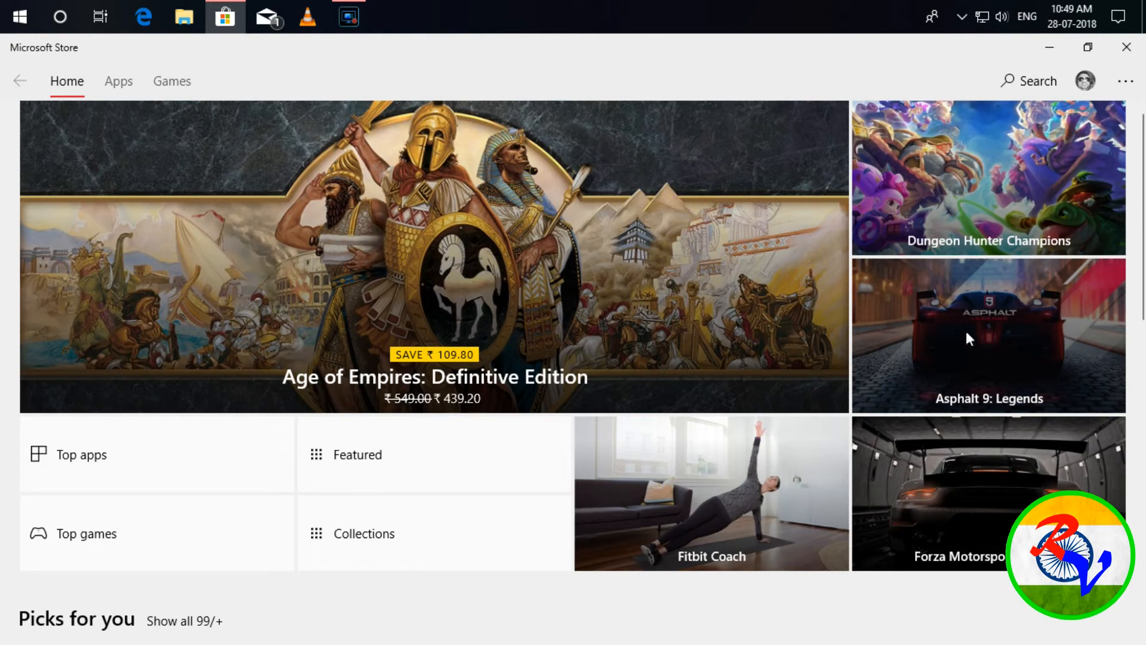
left_click(1022, 345)
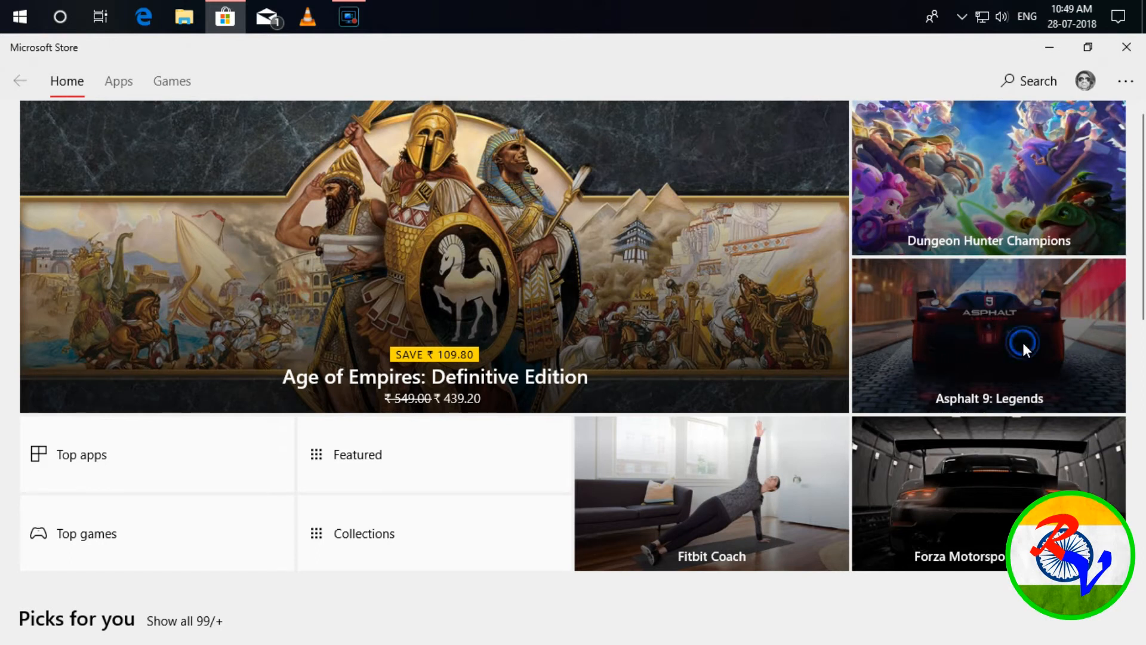
left_click(988, 335)
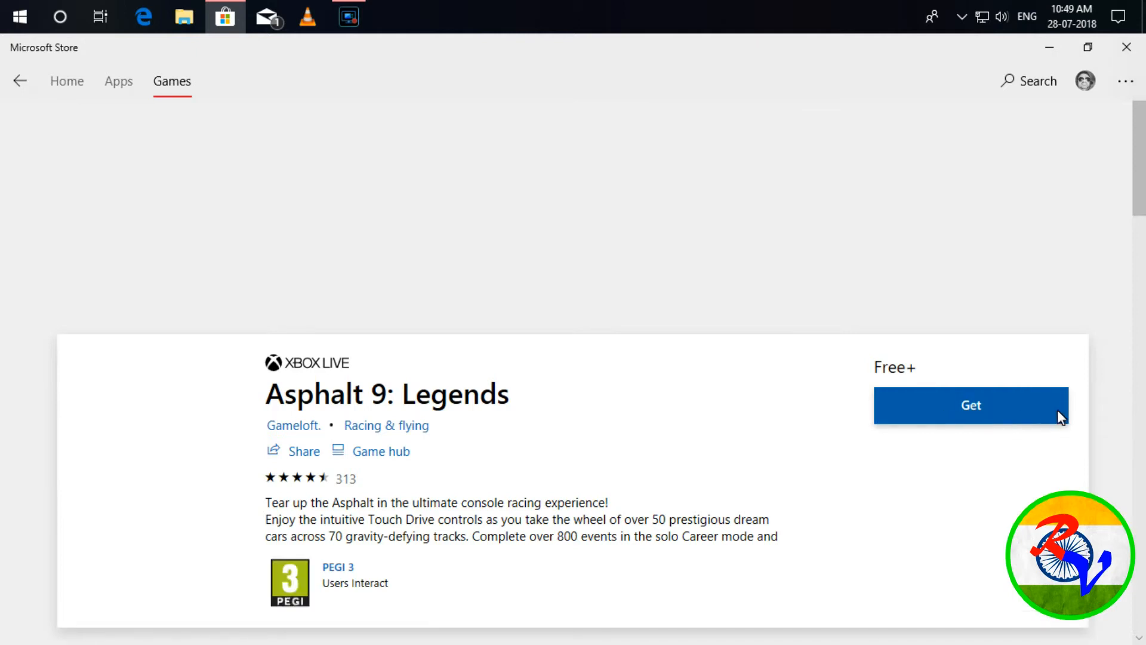
scroll("down", 3)
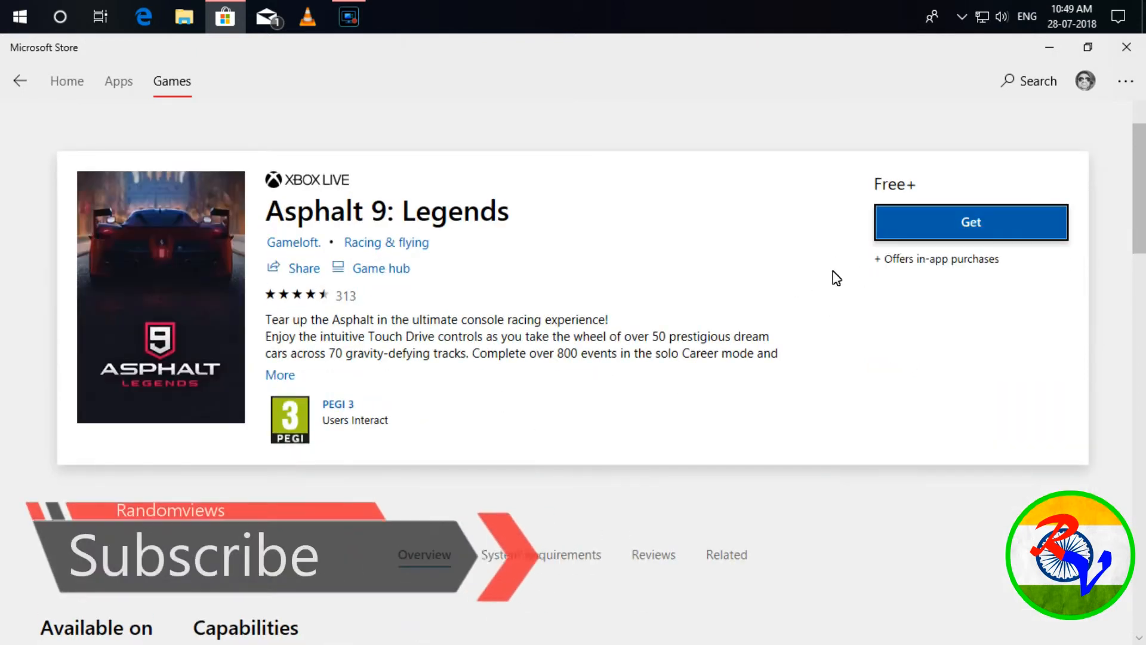
scroll("down", 3)
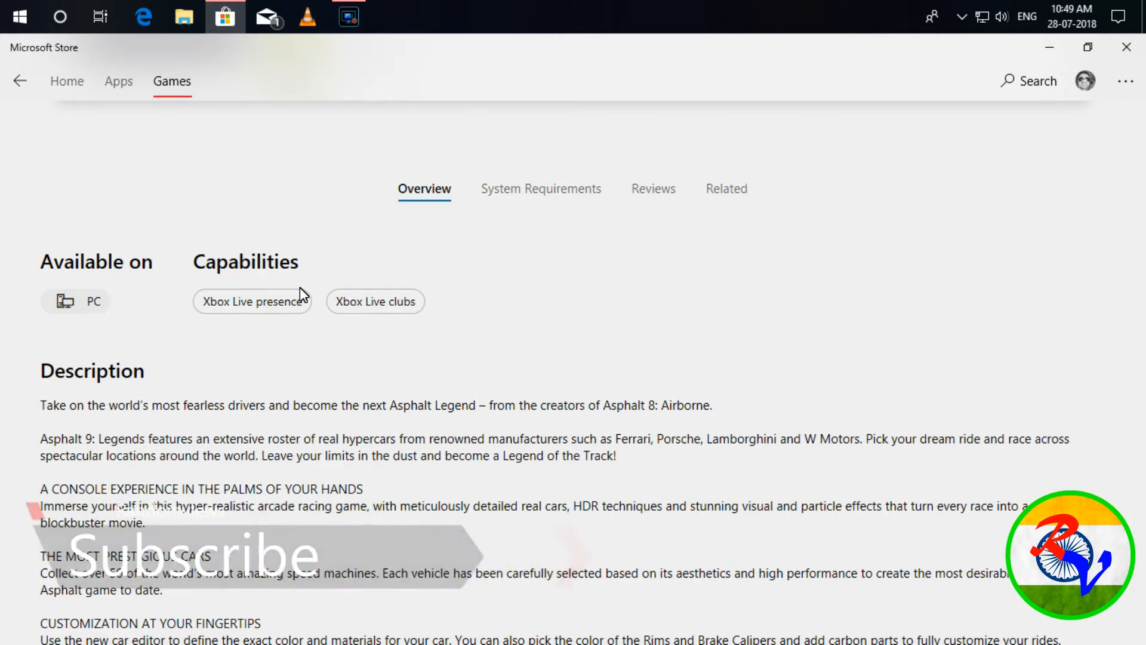
scroll("up", 3)
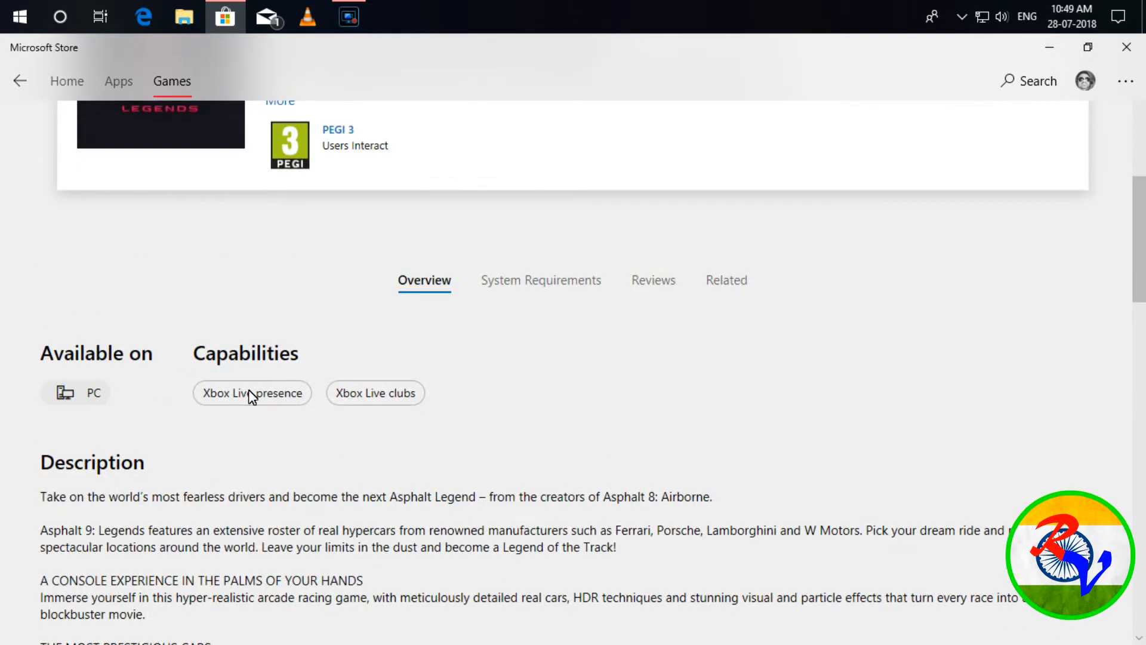
scroll("up", 3)
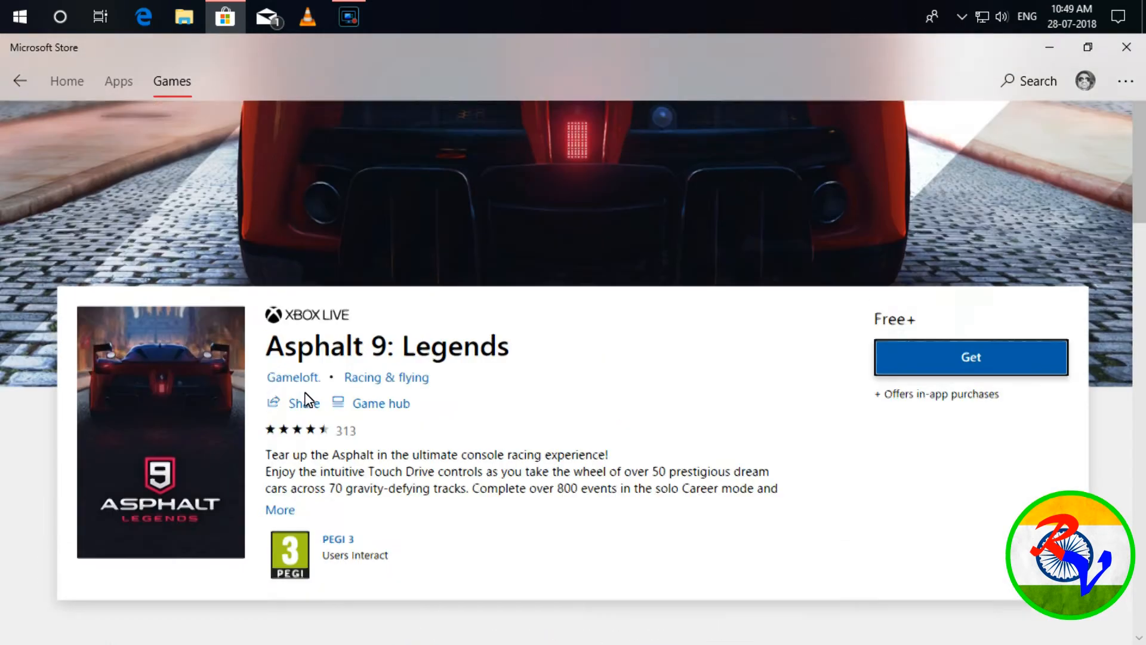
scroll("up", 3)
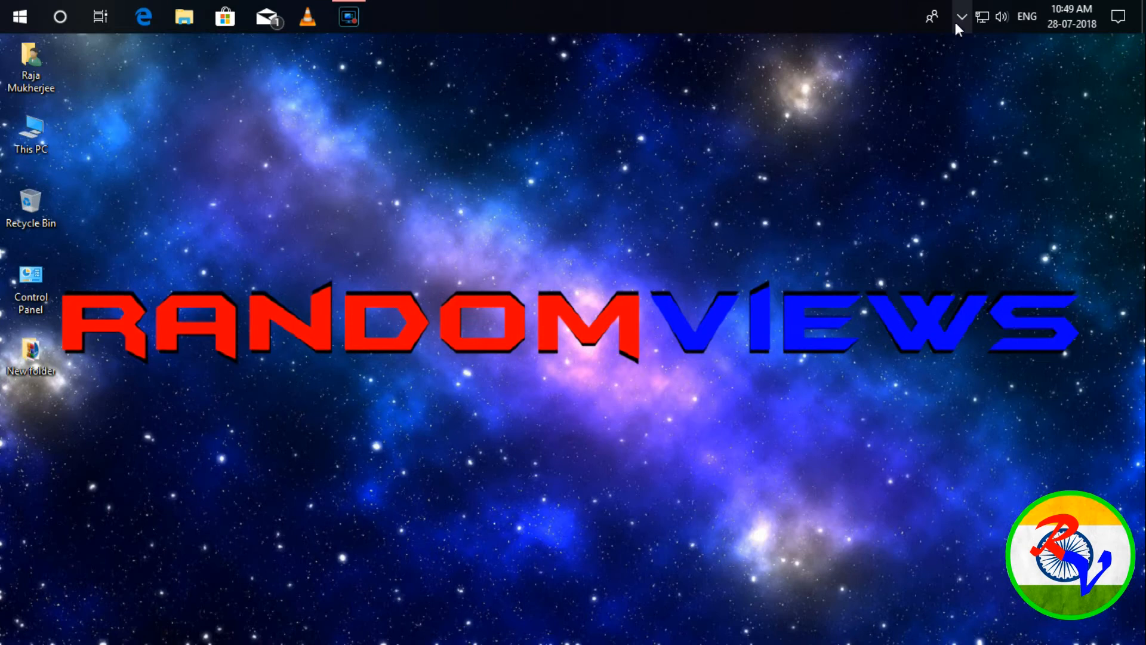
mouse_move(598, 300)
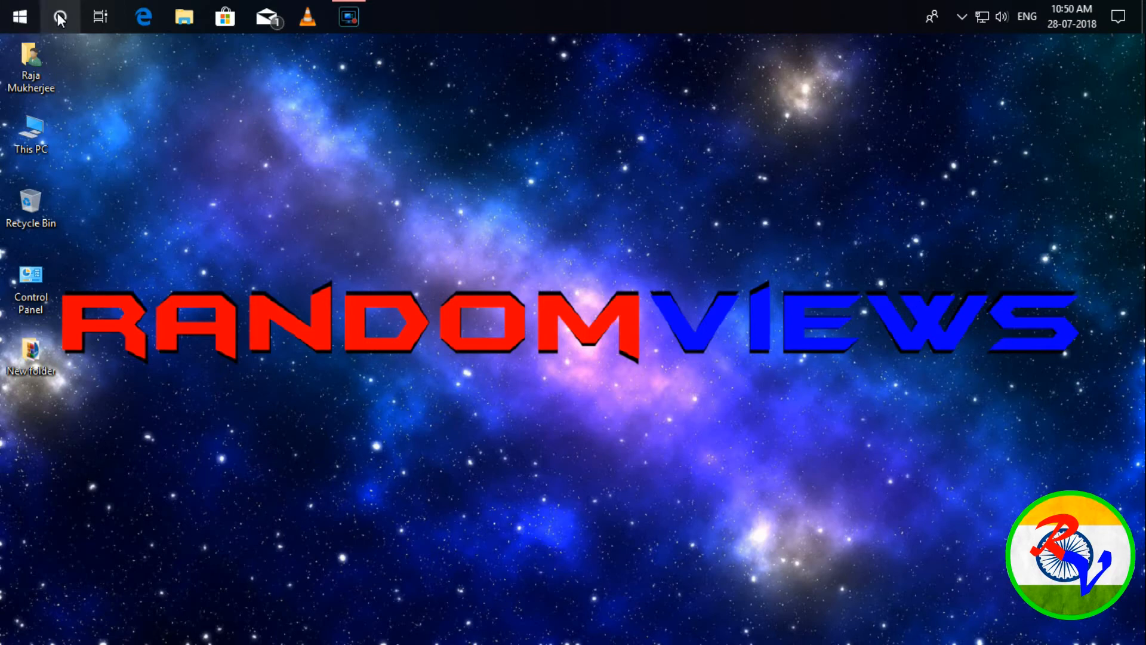
Search Cortana for services.msc to launch the Services console
left_click(59, 17)
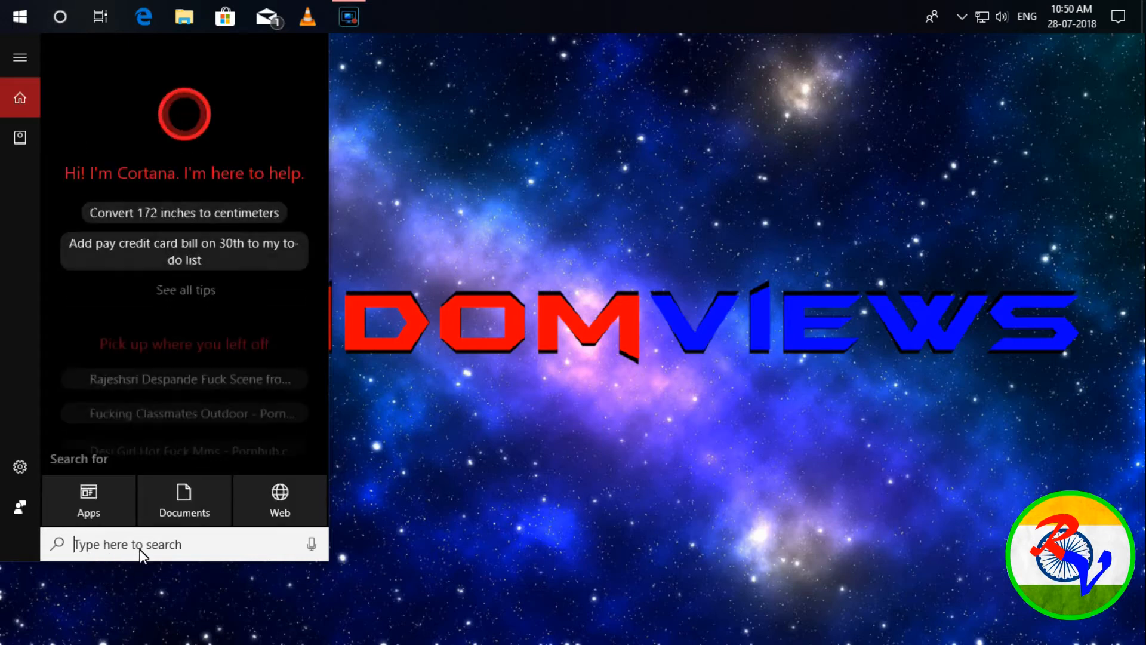
type("s")
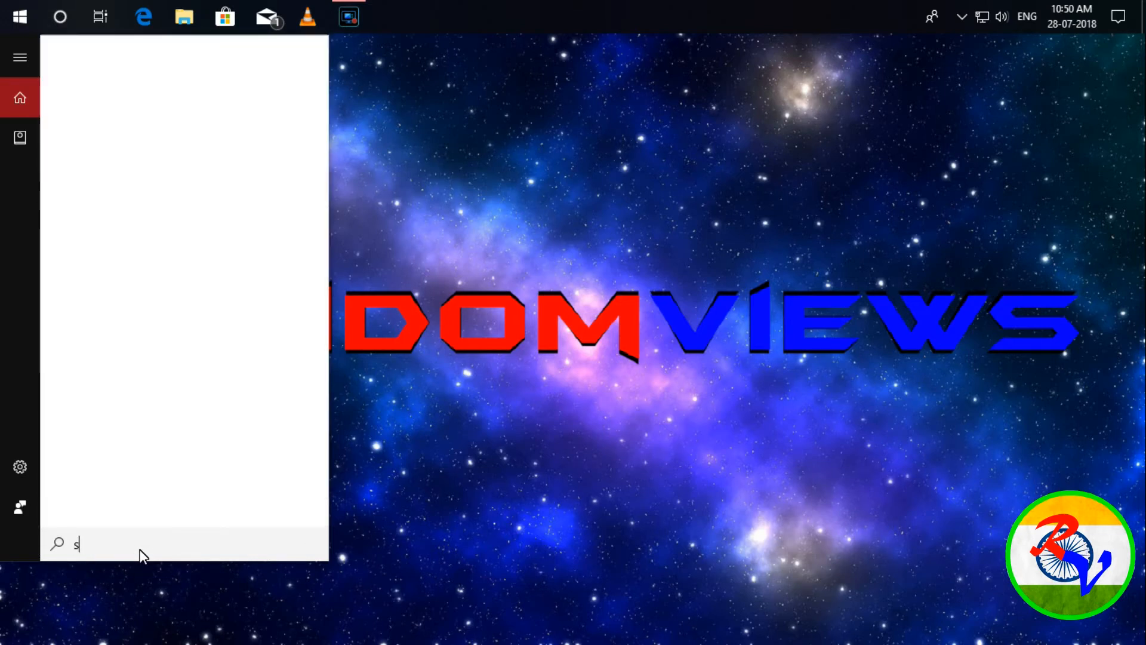
type("ervices")
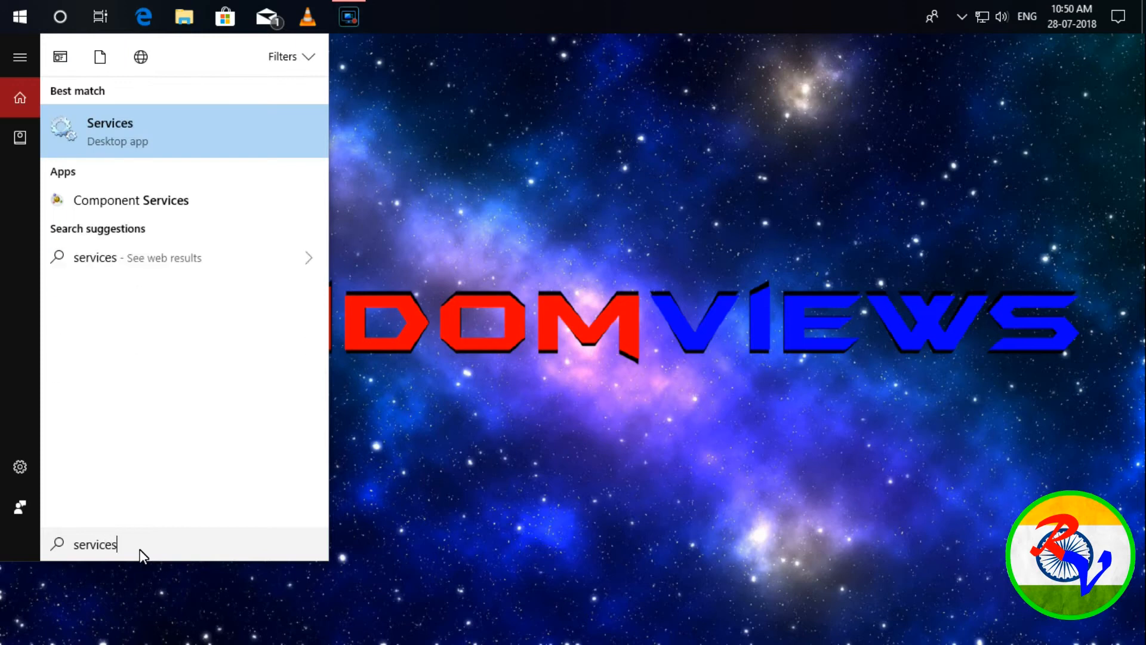
type(".")
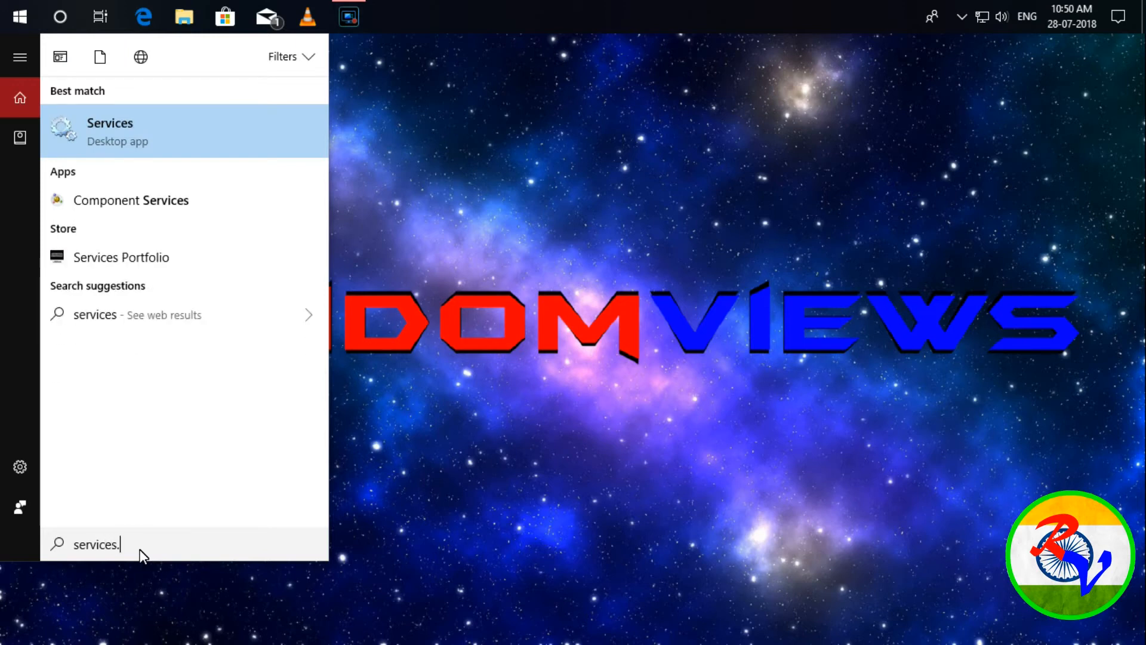
type("ms")
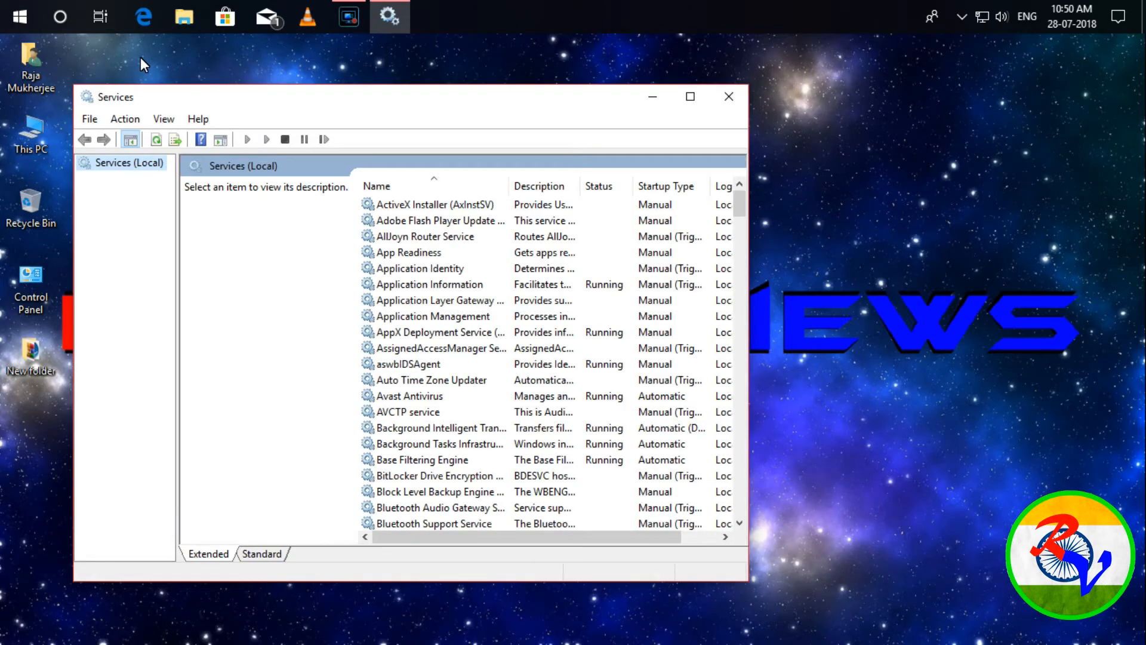
Open the properties of the stopped, Manual-startup Microsoft Store Install Service
scroll("down", 3)
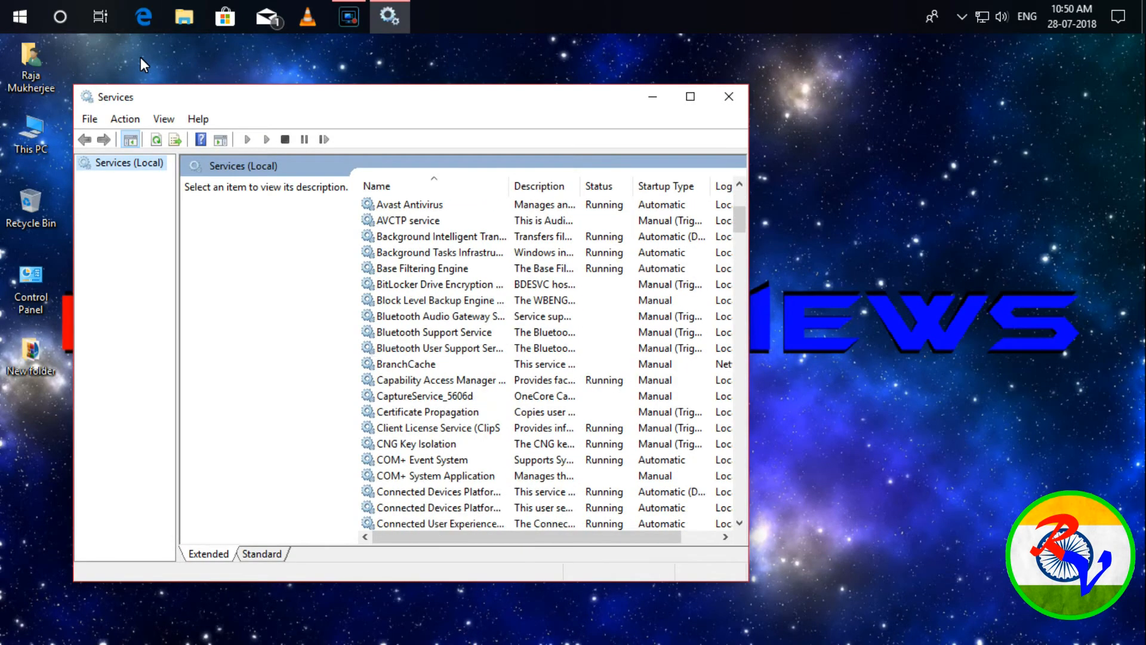
scroll("down", 3)
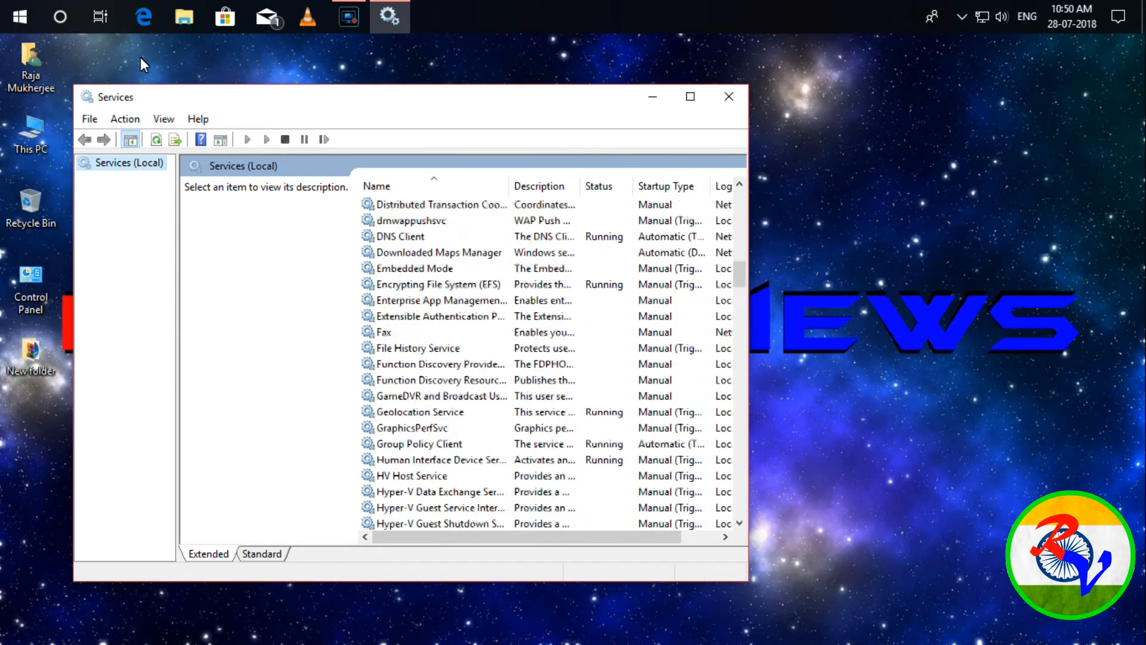
scroll("down", 3)
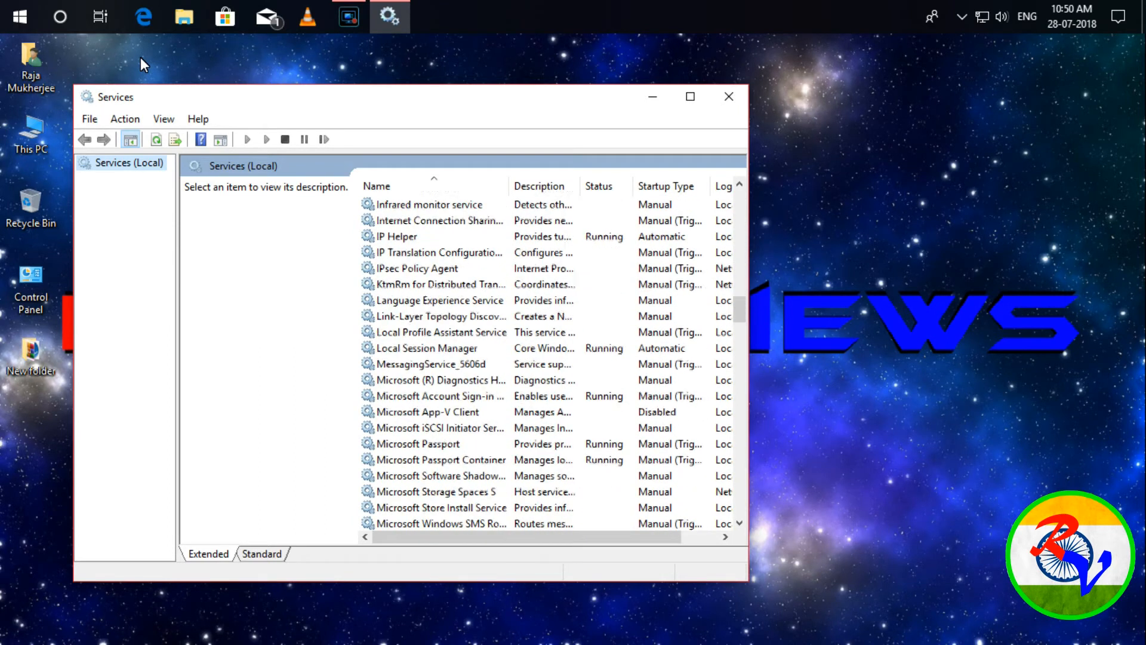
scroll("down", 3)
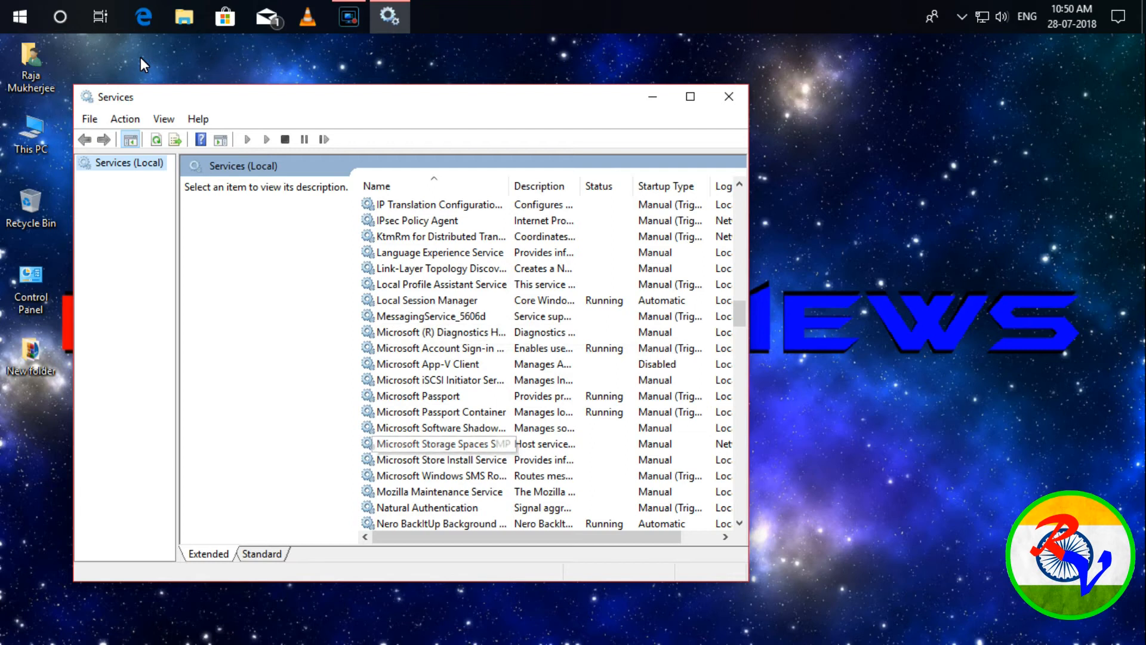
double_click(442, 459)
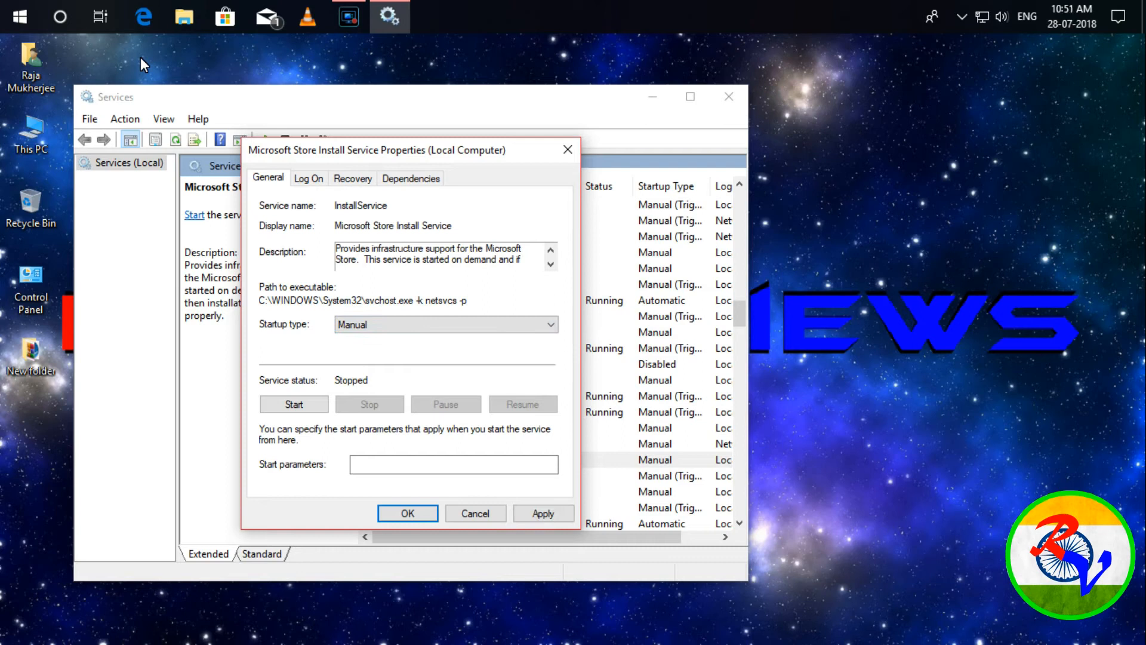
Start Microsoft Store Install Service and close its properties dialog
left_click(293, 404)
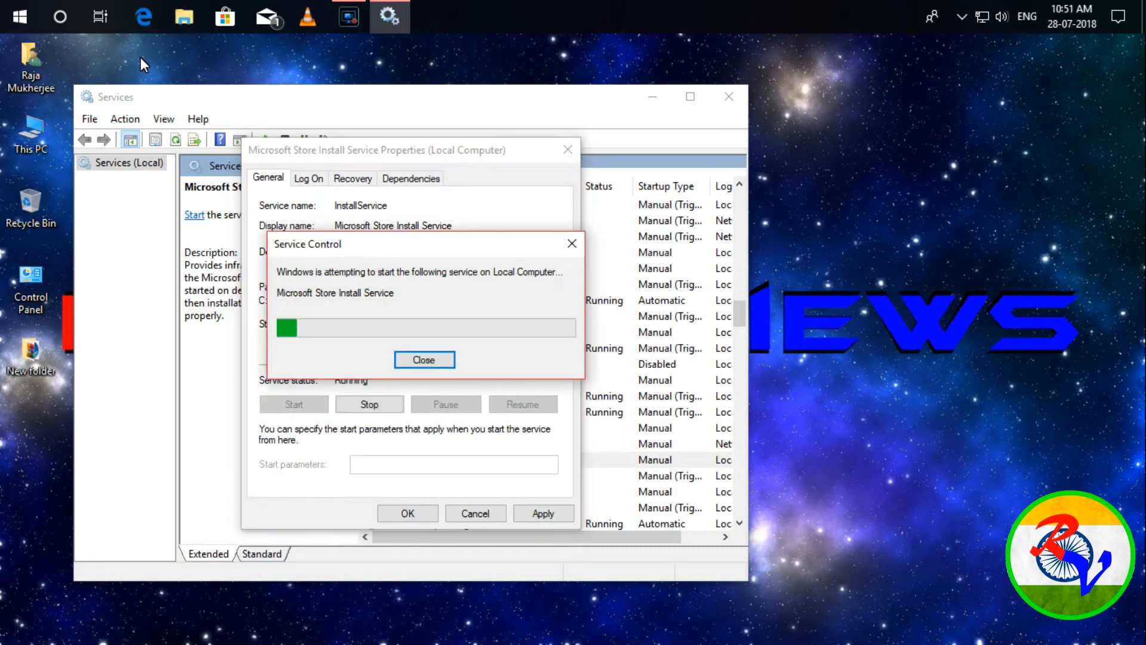
left_click(424, 358)
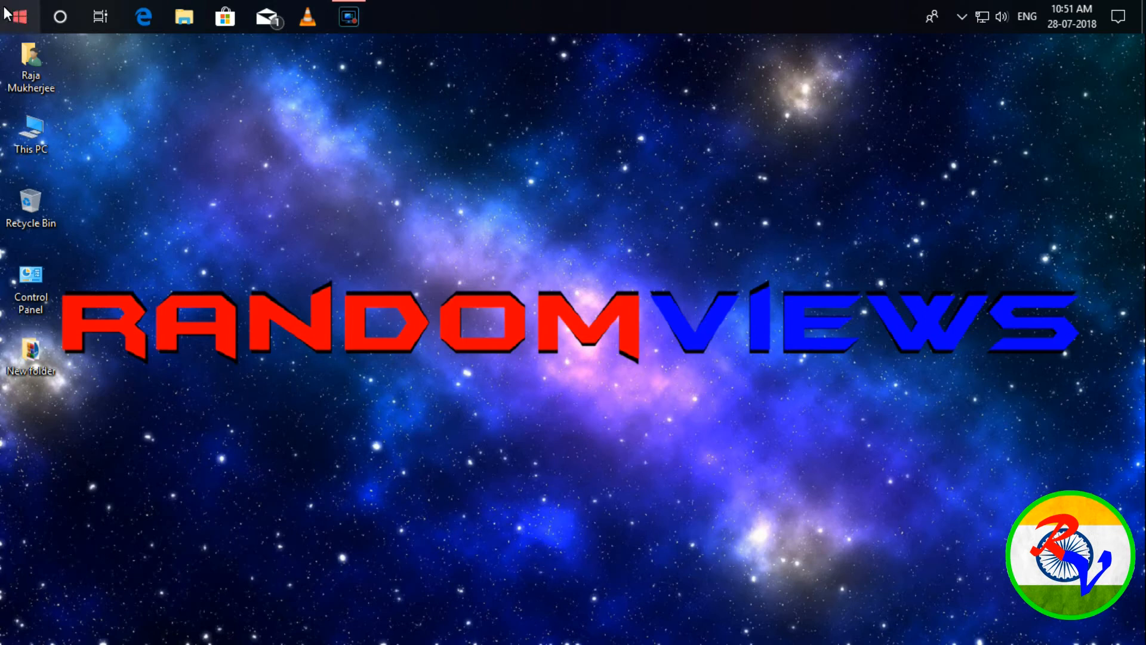
Launch Firefox from the Start menu app list
left_click(14, 16)
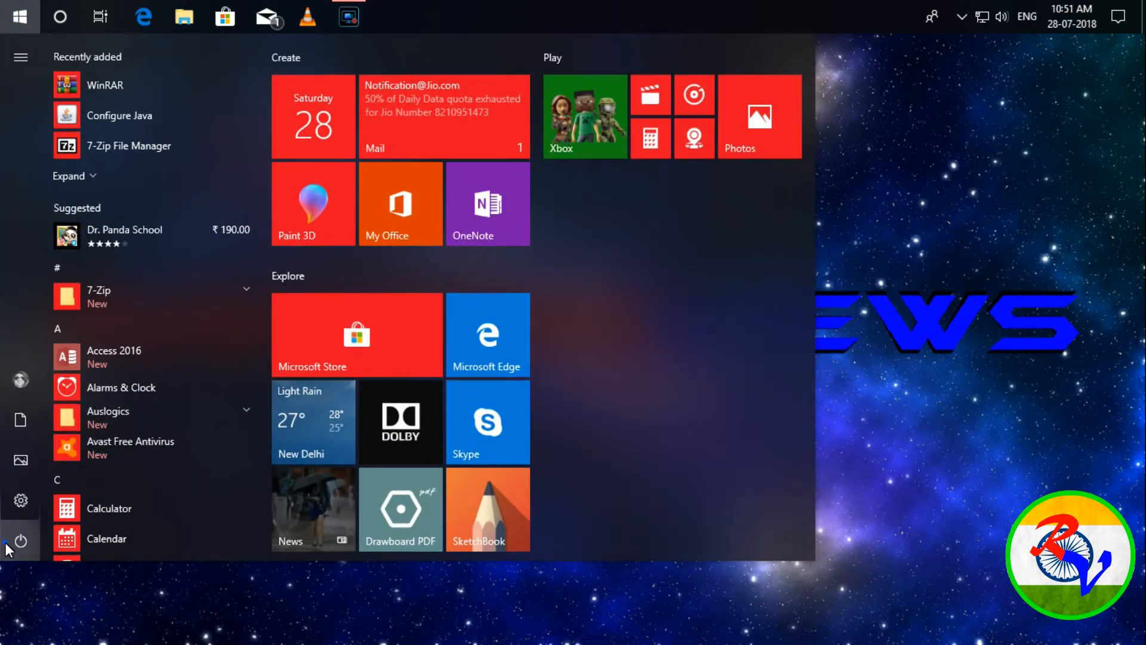
left_click(20, 541)
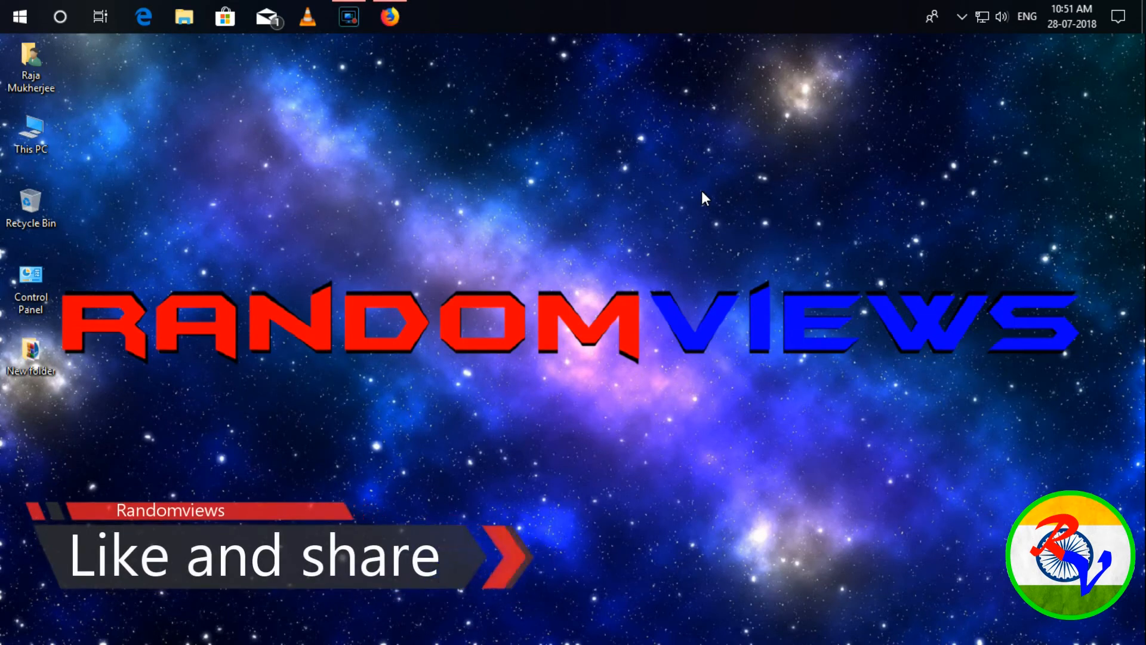
Google 'windows microsoft store install fix troubleshooter' in Firefox
left_click(390, 16)
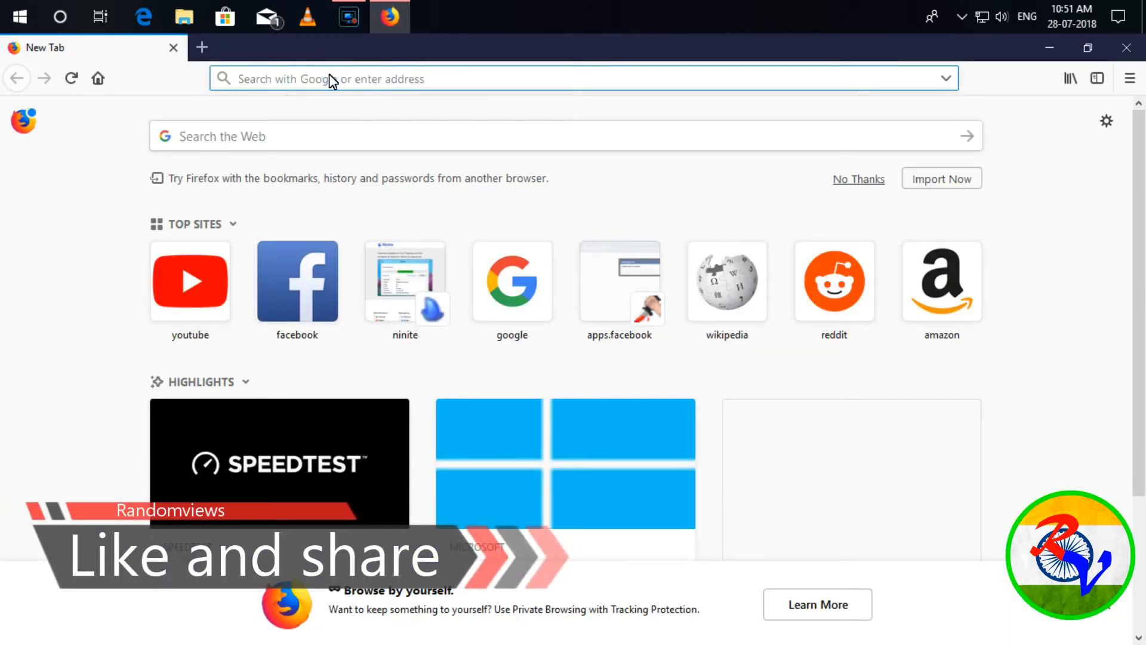
type("windows")
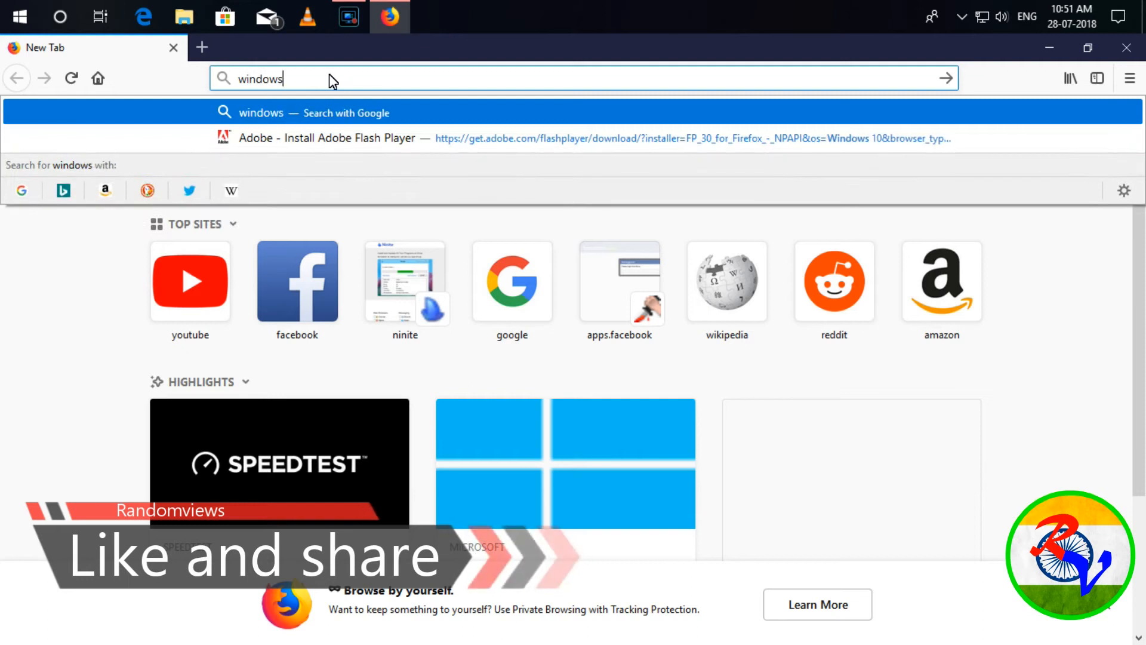
type("micr")
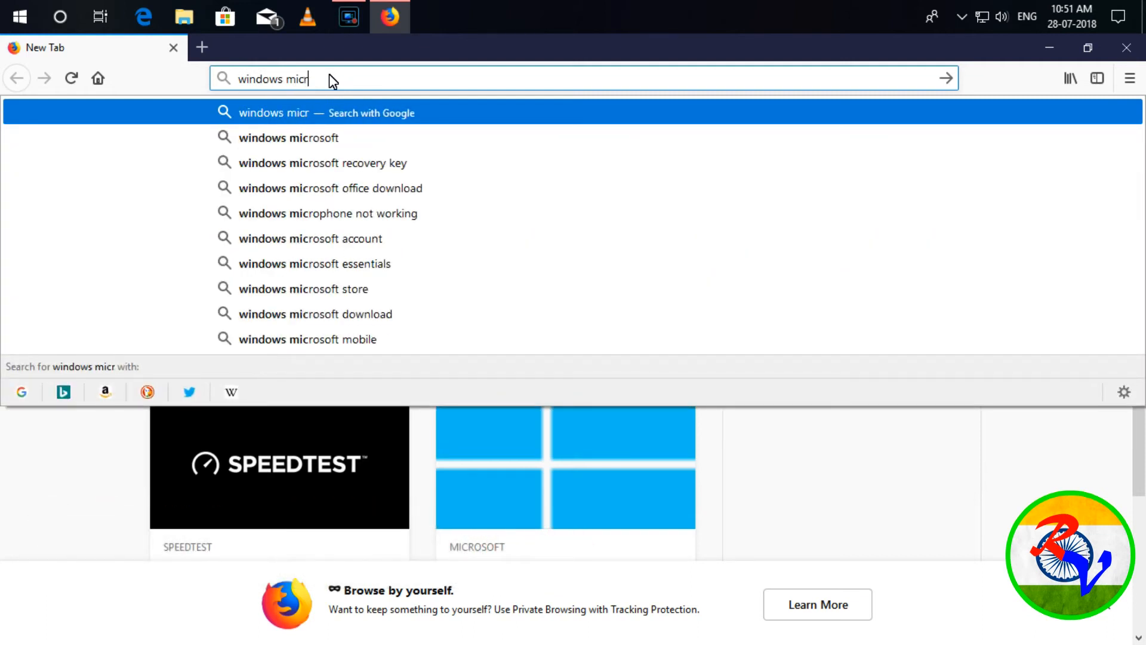
type("osoft st")
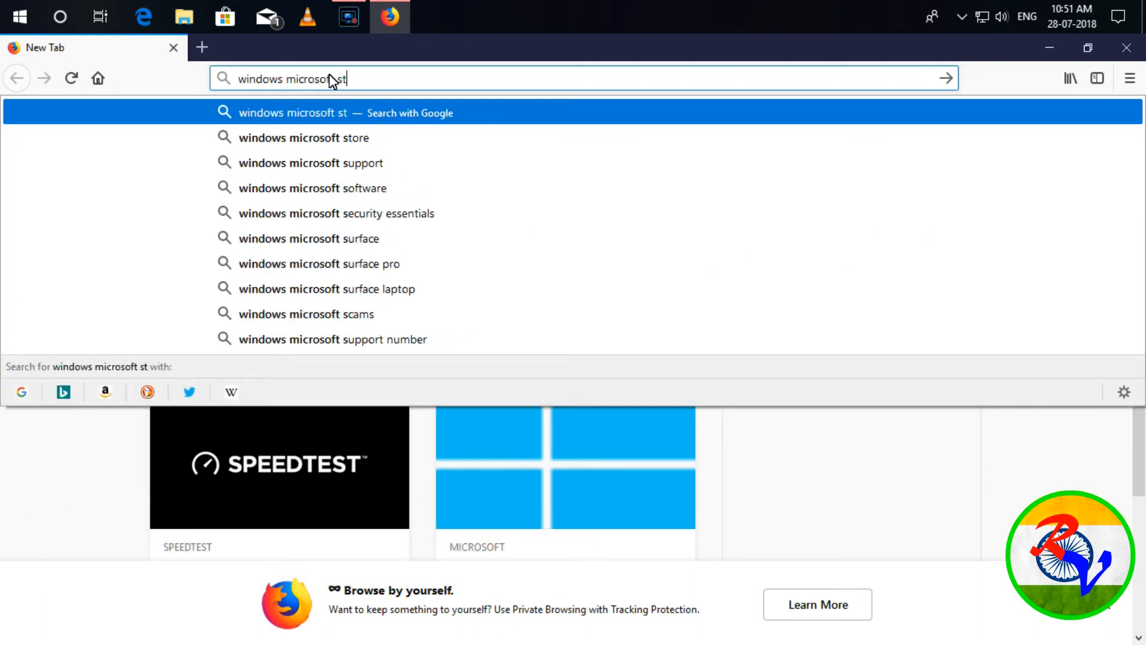
type("ore i")
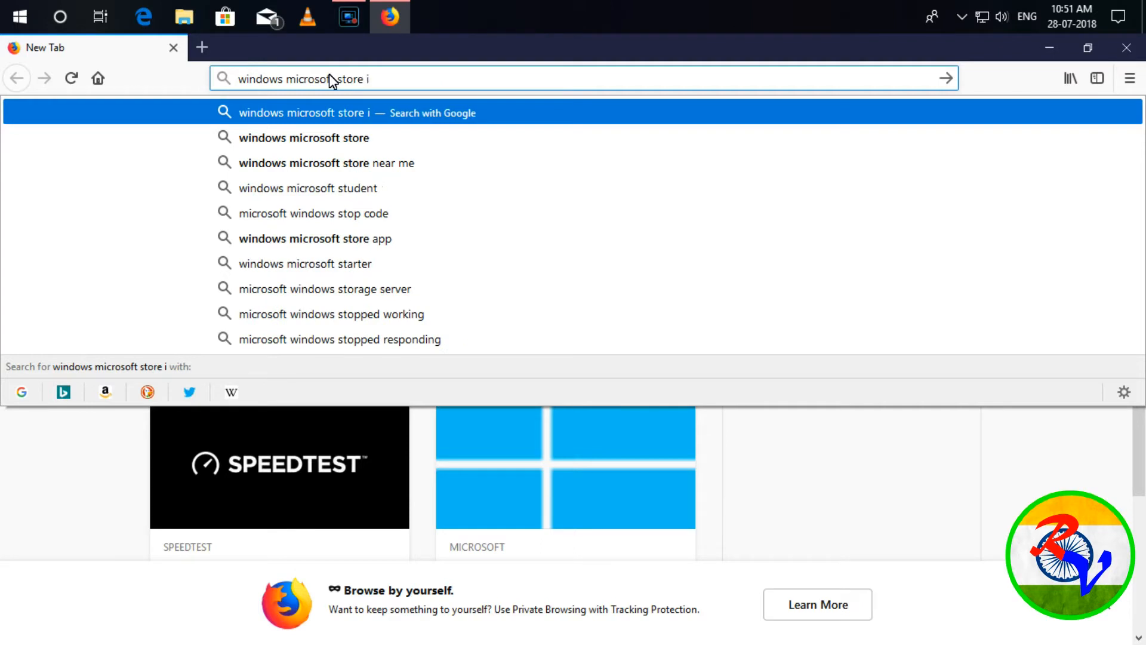
type("nstall")
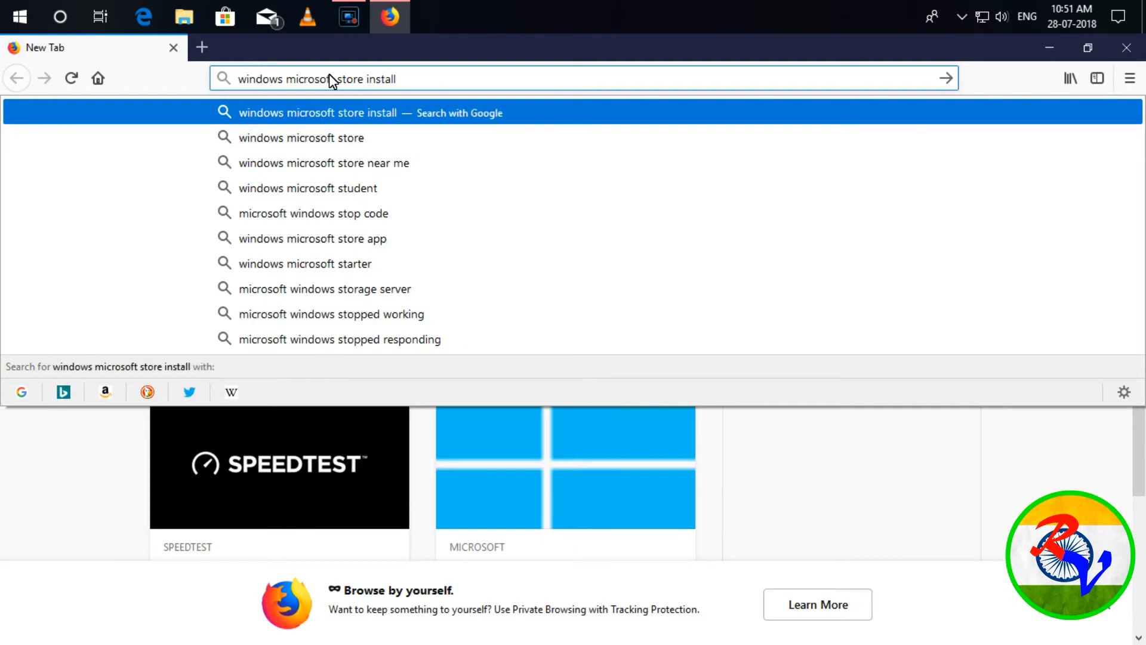
type("fix")
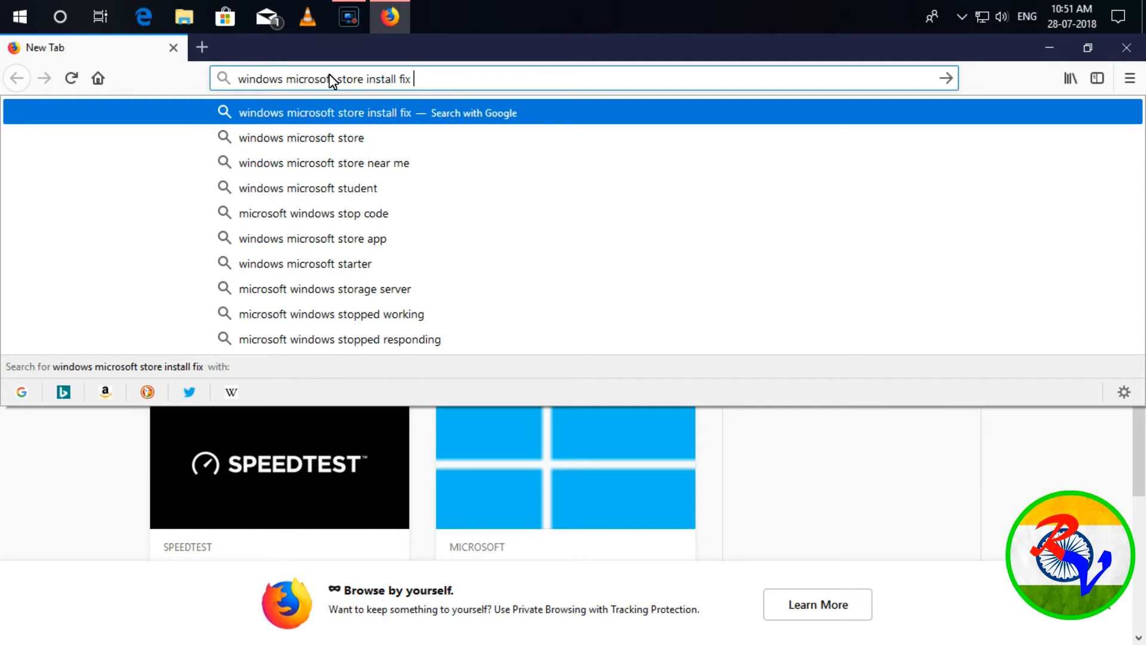
type("troublesoo")
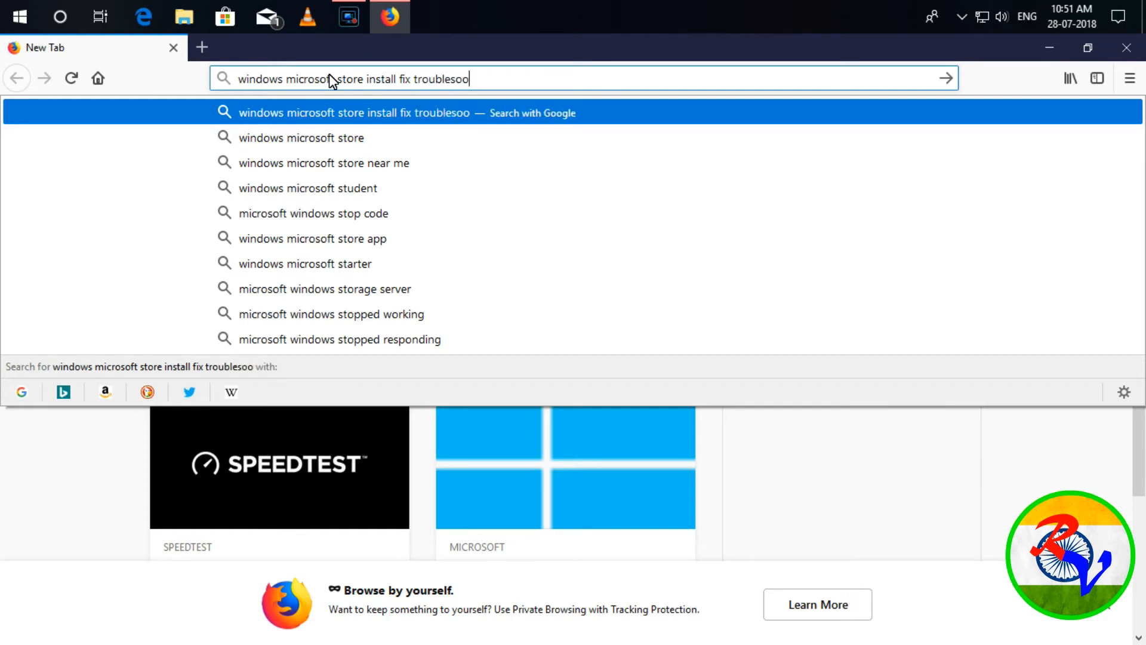
type("h")
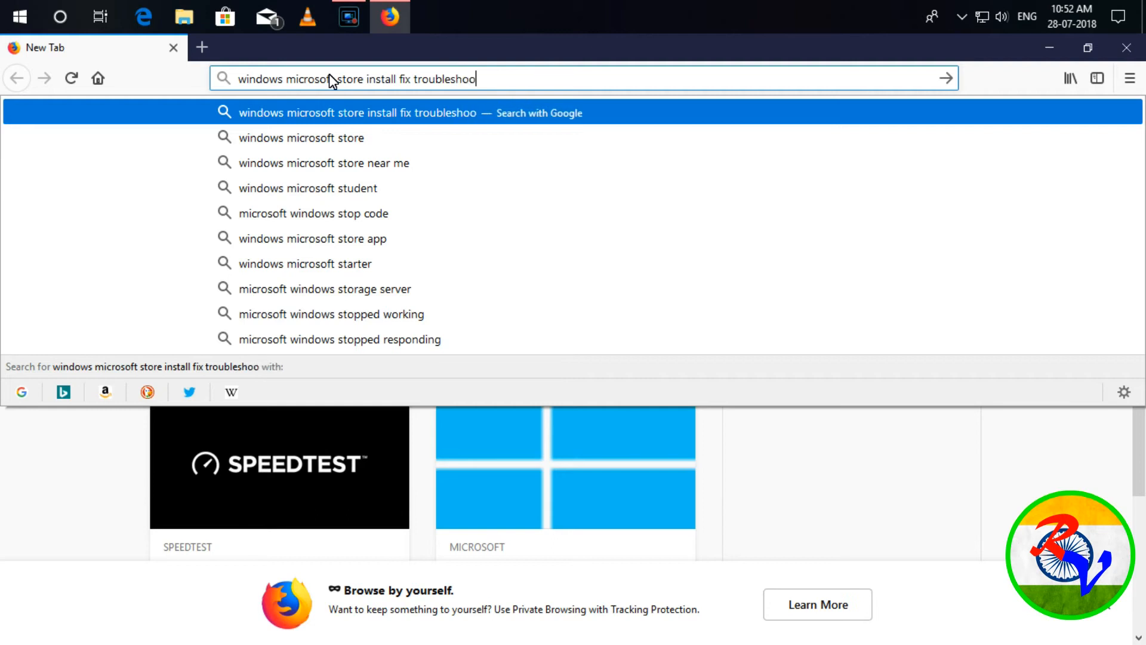
key("Return")
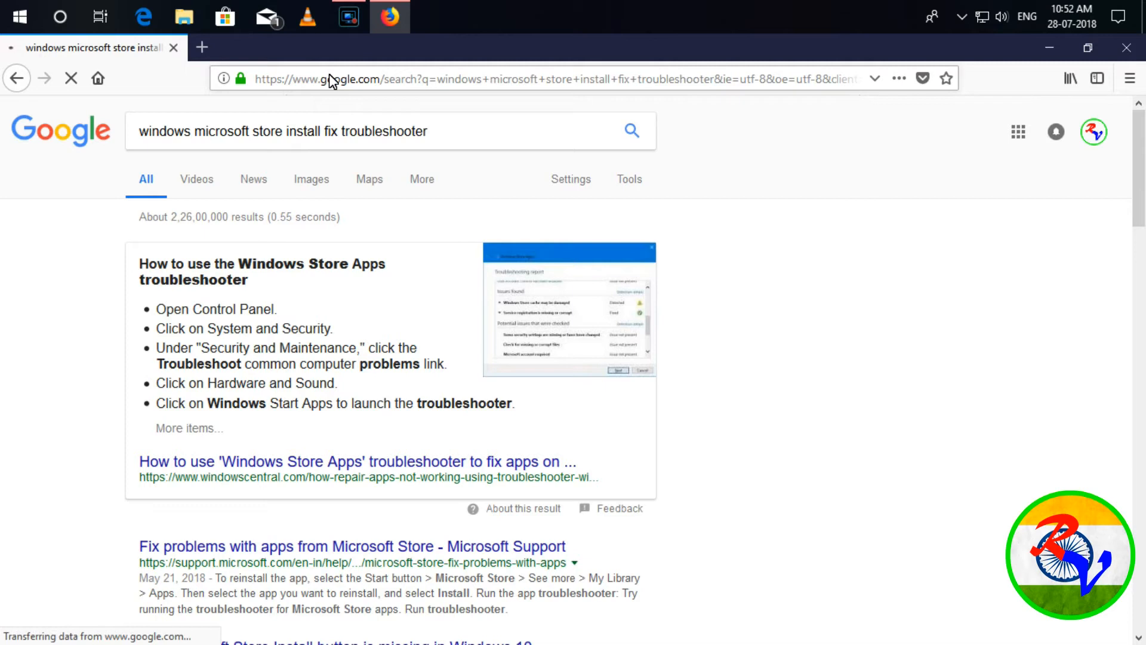
Scroll the results to find the Microsoft Support 'Fix problems with apps' article
scroll("down", 3)
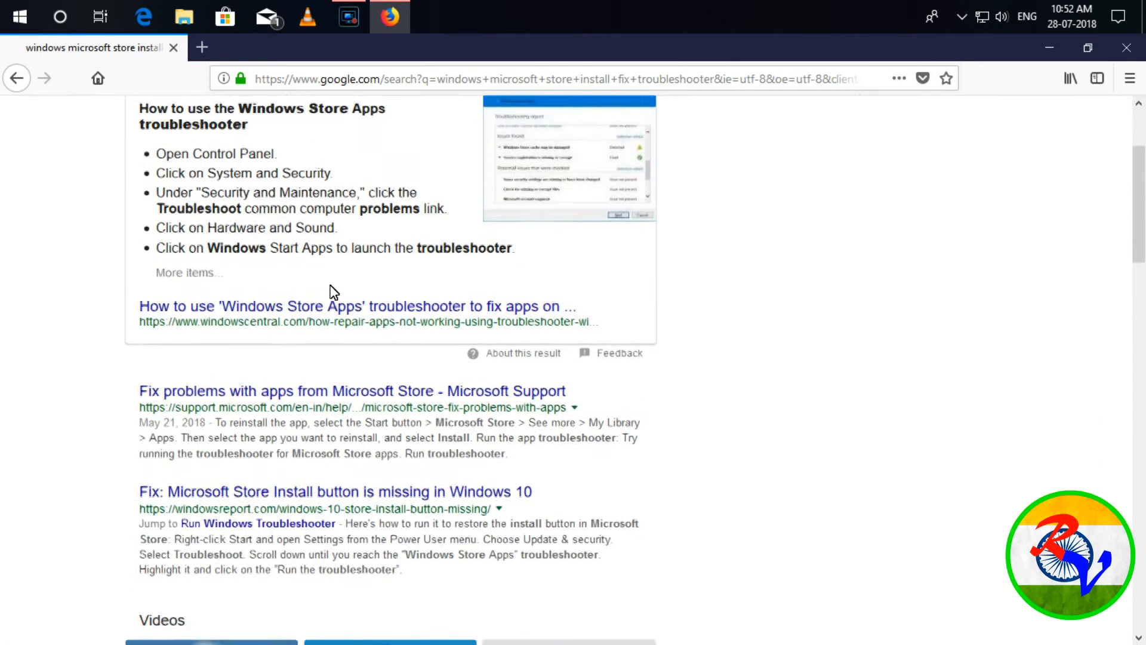
scroll("down", 3)
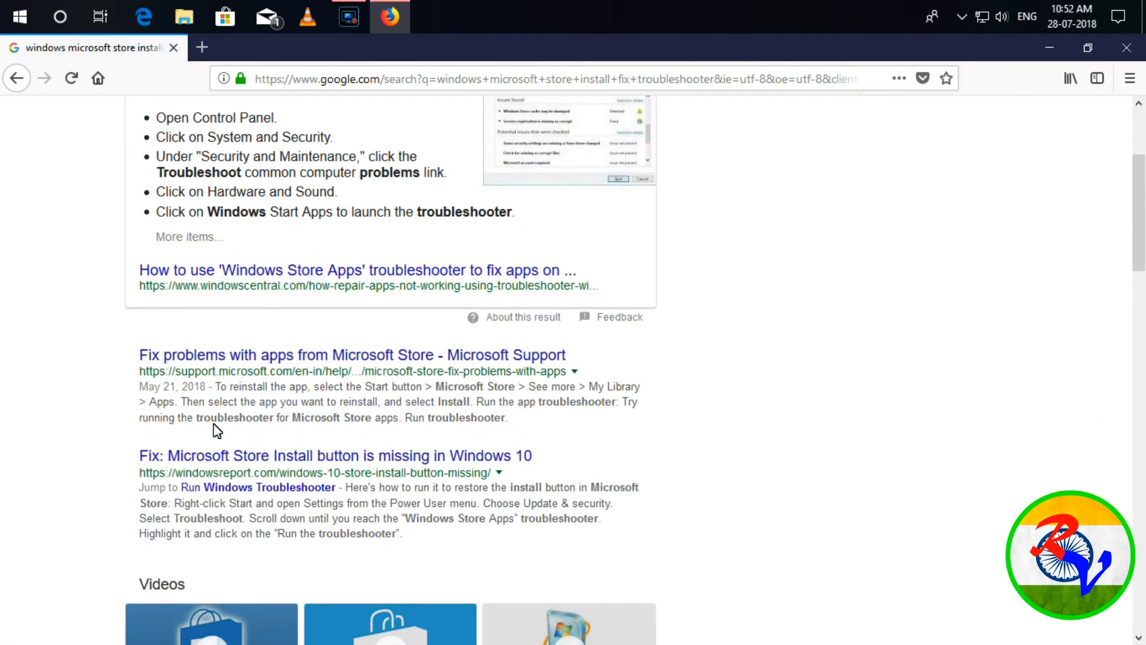
scroll("down", 3)
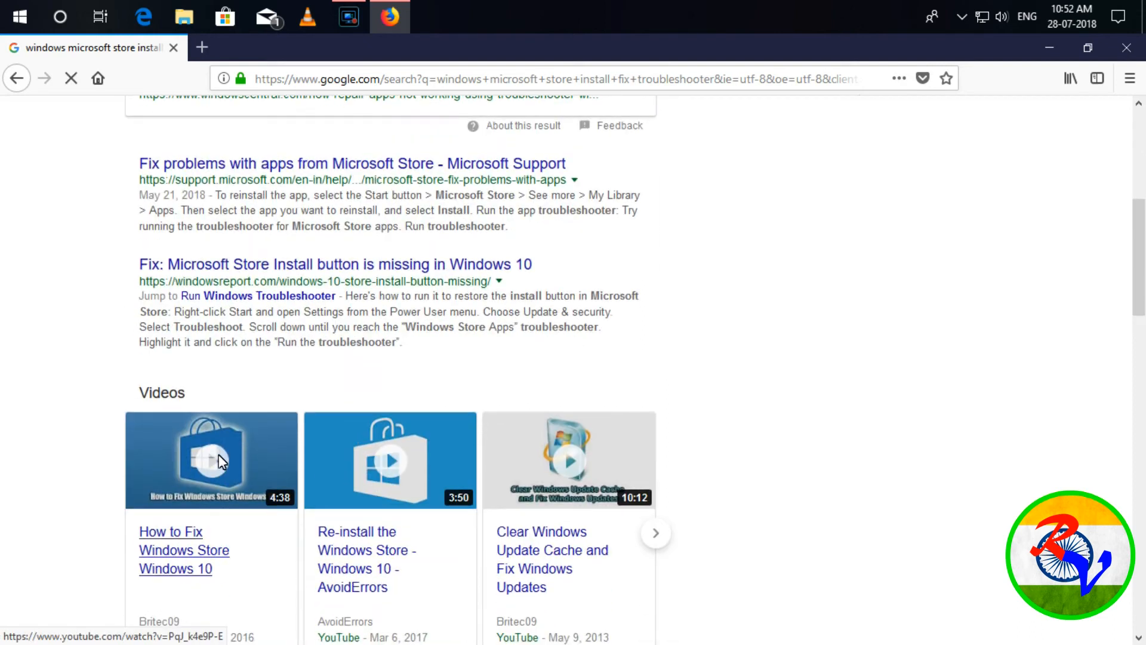
scroll("up", 3)
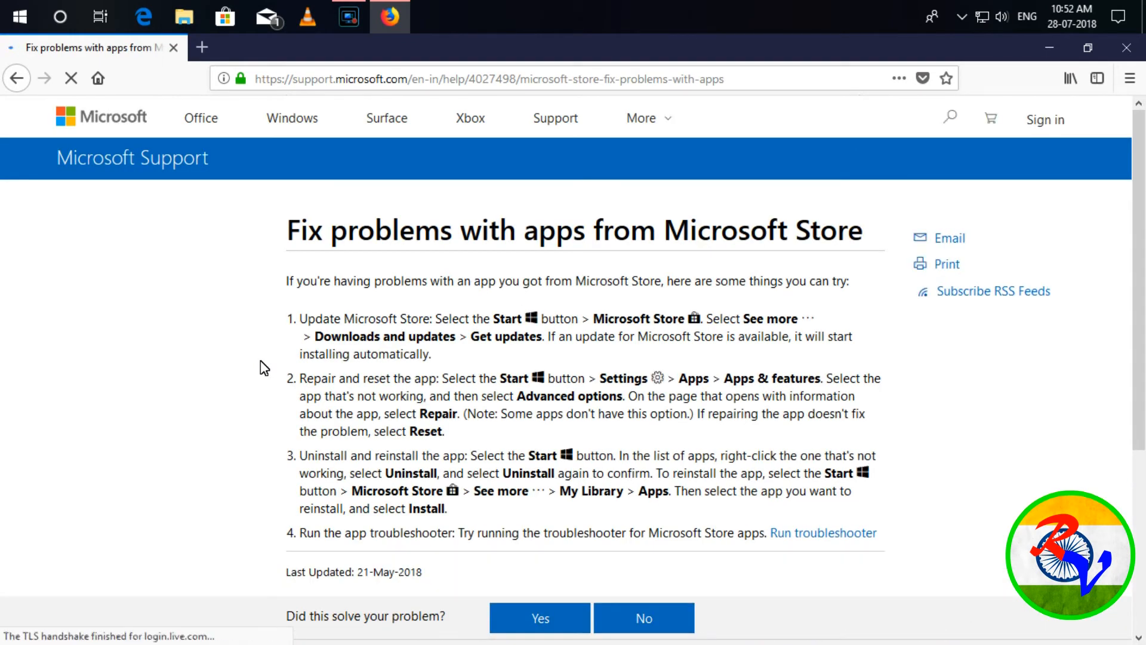
Download Appsdiagnostic10.diagcab via Run troubleshooter, save it, and launch it
left_click(71, 78)
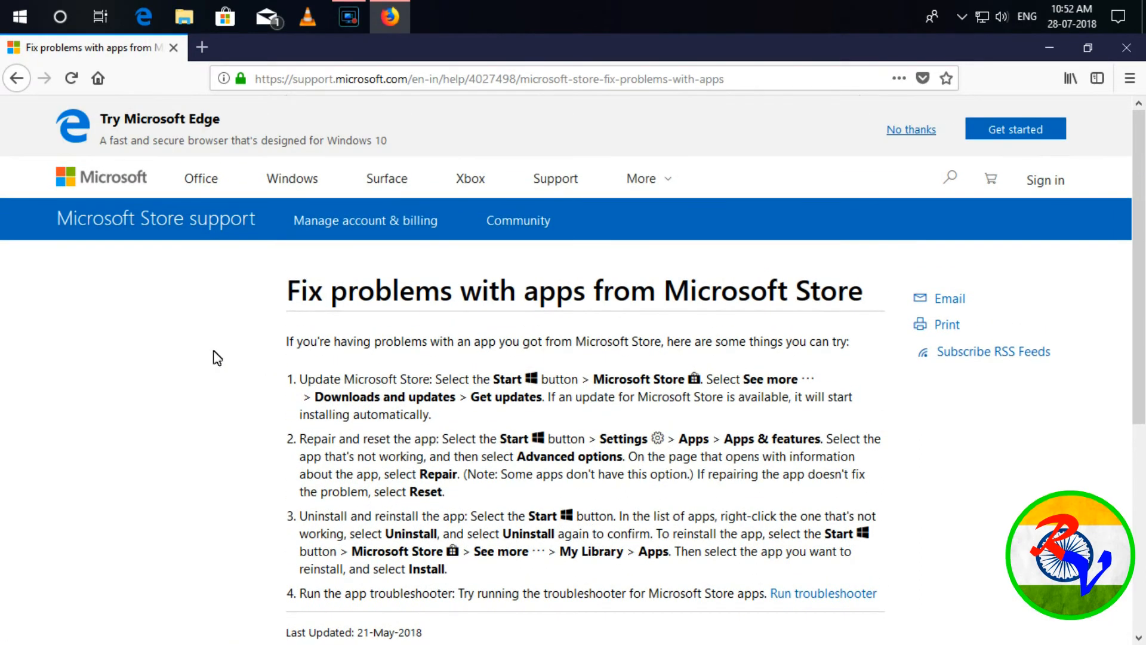
scroll("down", 3)
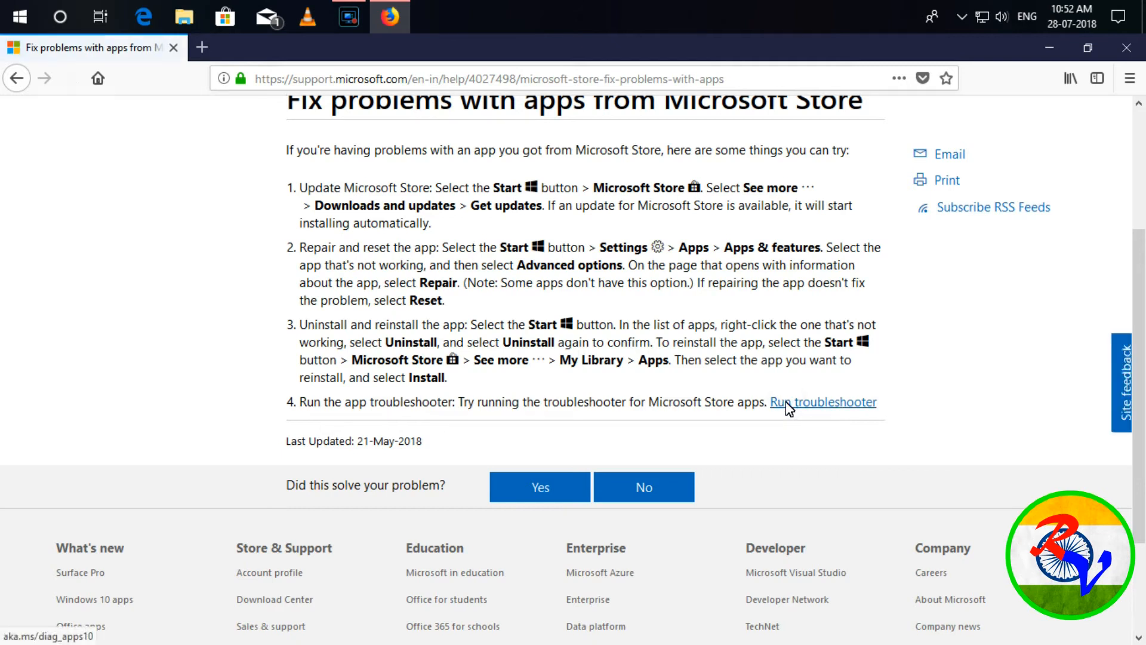
left_click(823, 401)
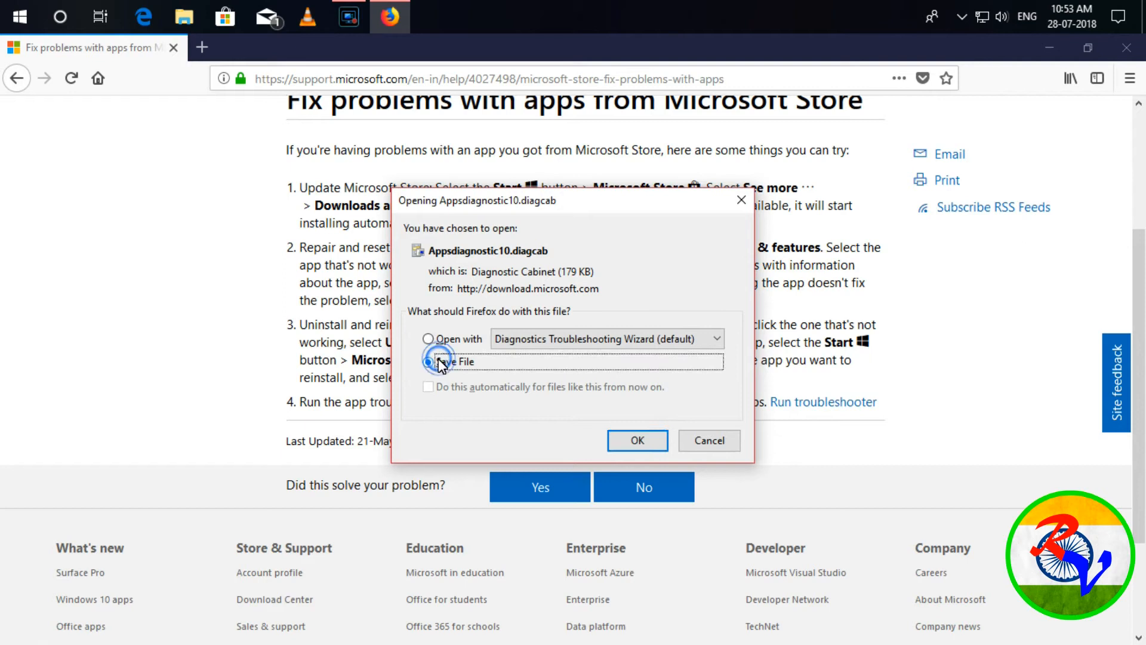
left_click(428, 361)
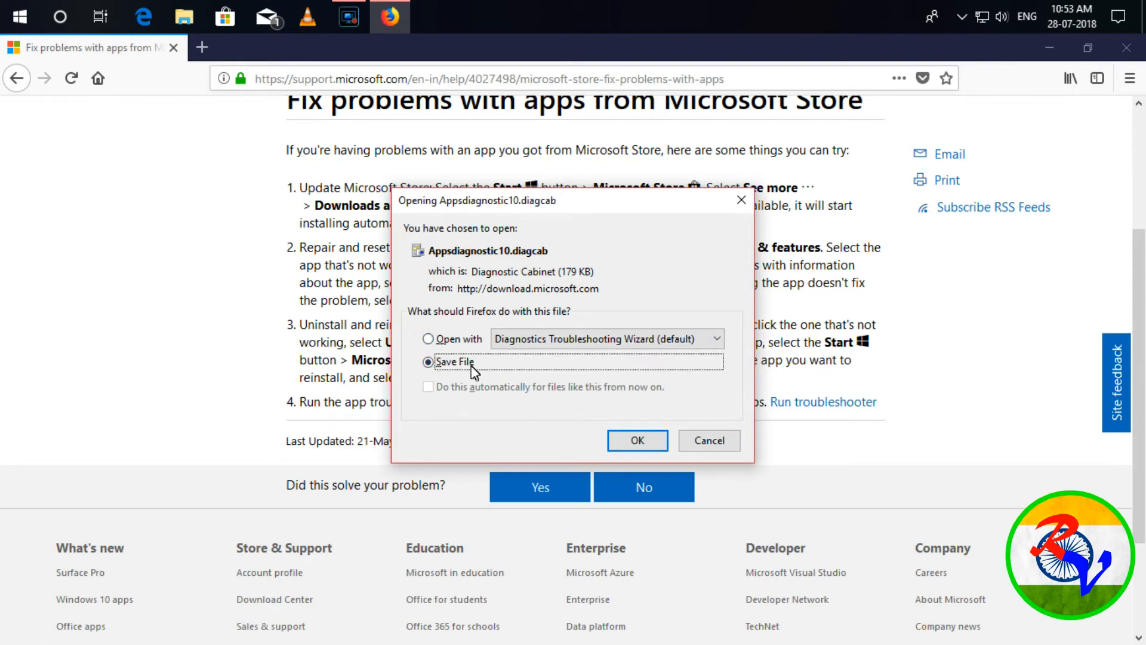
left_click(635, 440)
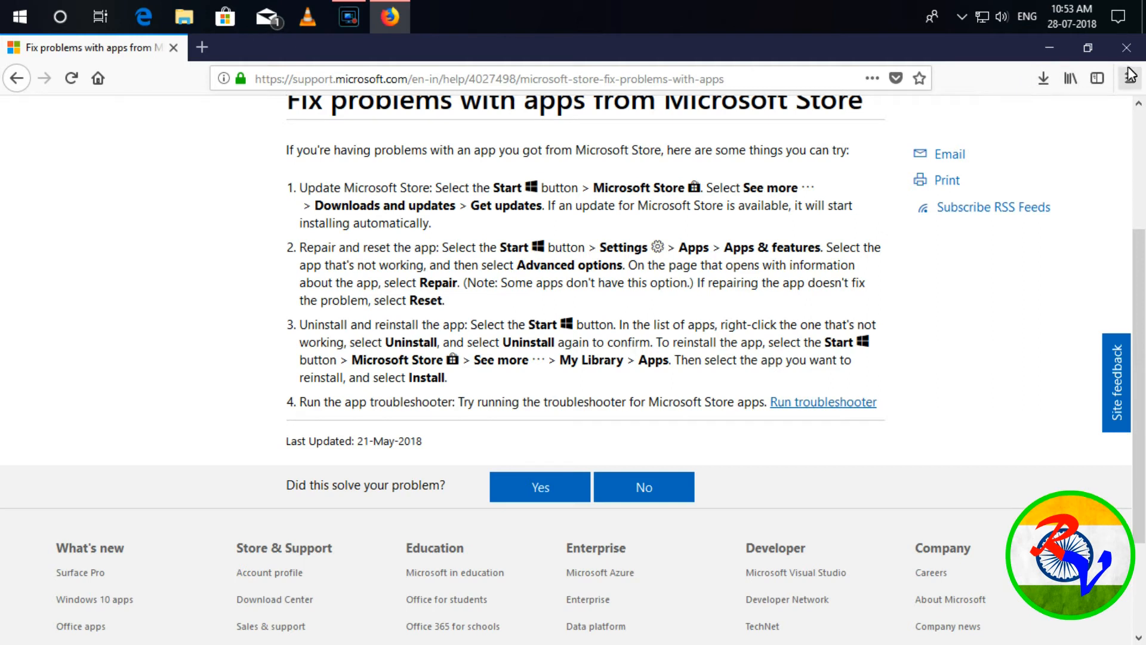
left_click(823, 401)
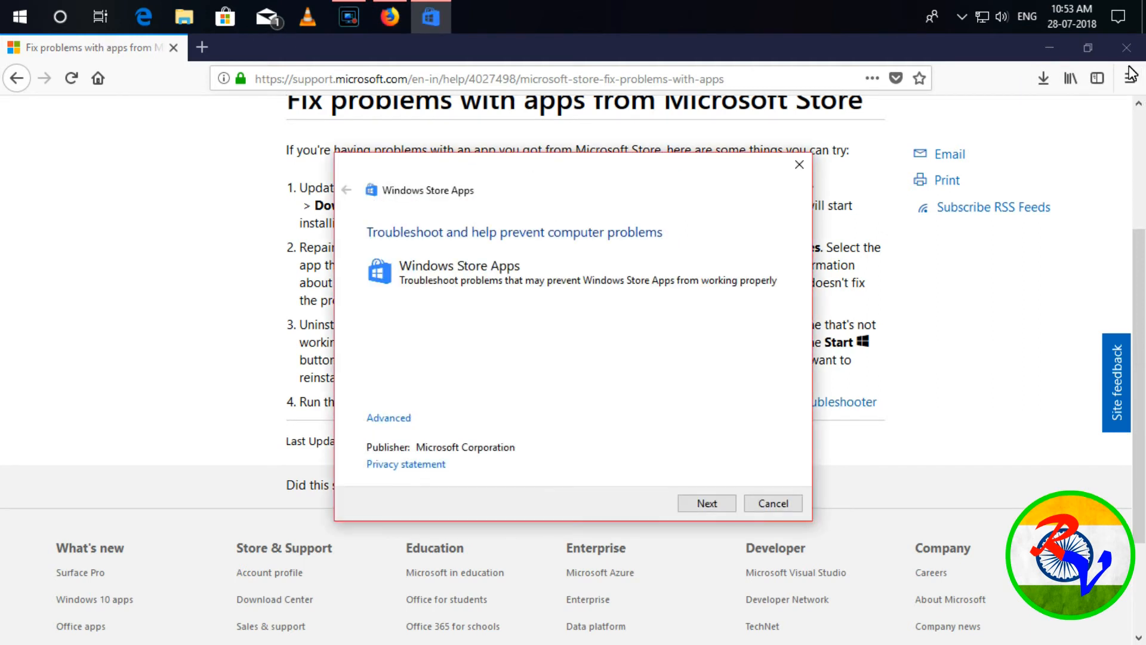
Start the troubleshooter and choose 'Reset and open Windows Store'
left_click(705, 503)
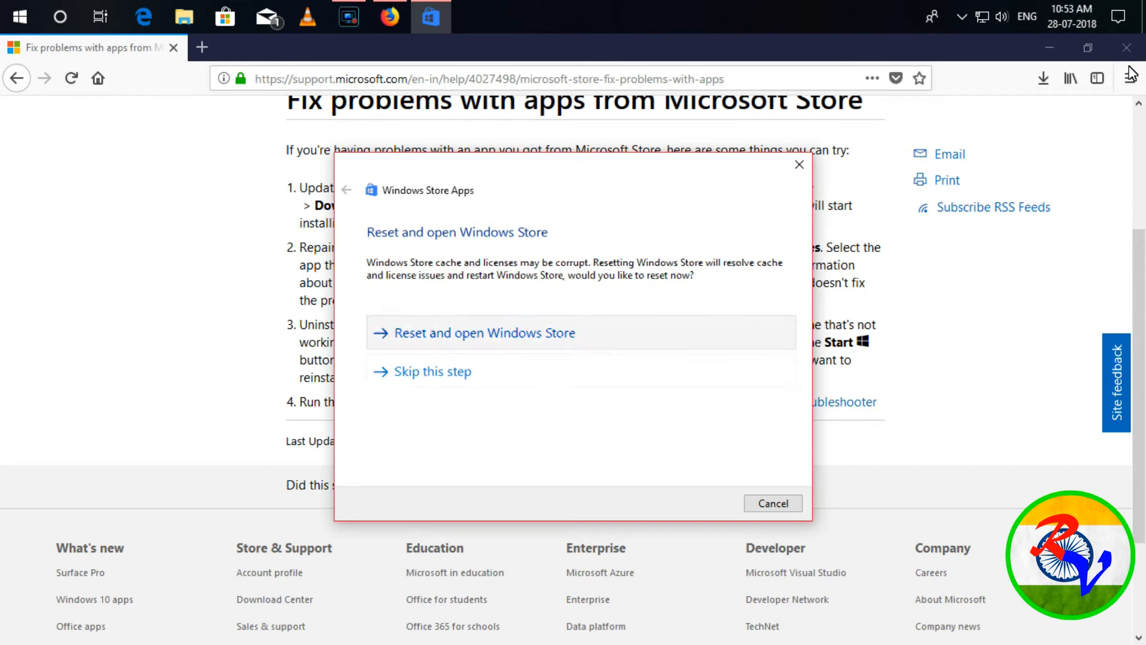
left_click(485, 332)
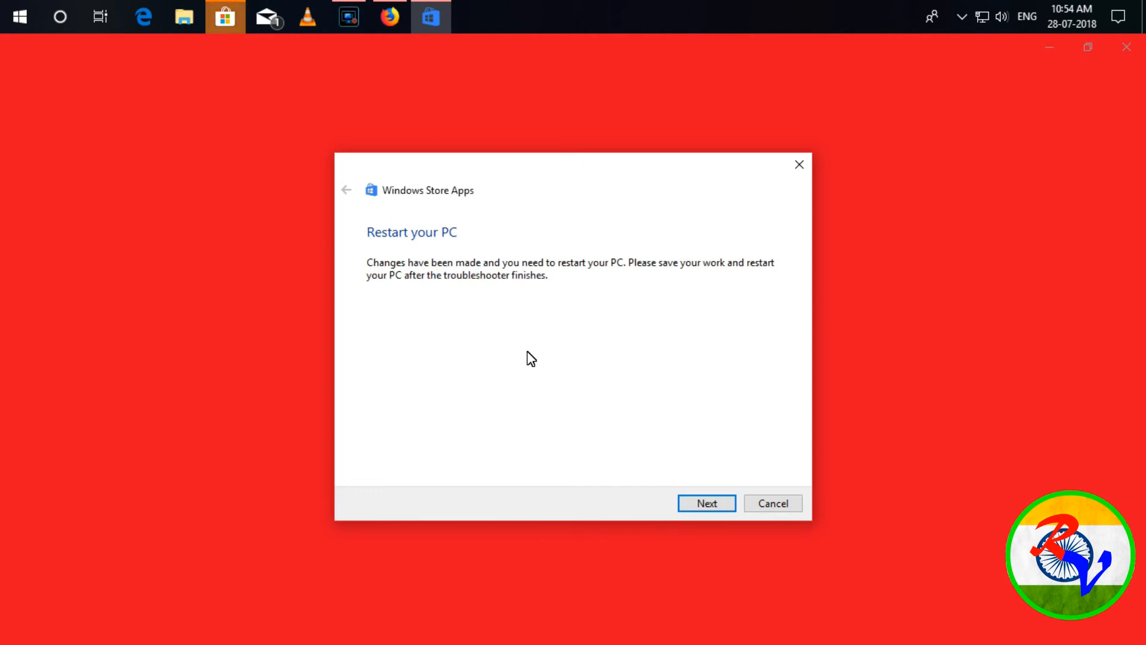
Finish the troubleshooter at the 'Restart your PC' step
left_click(225, 16)
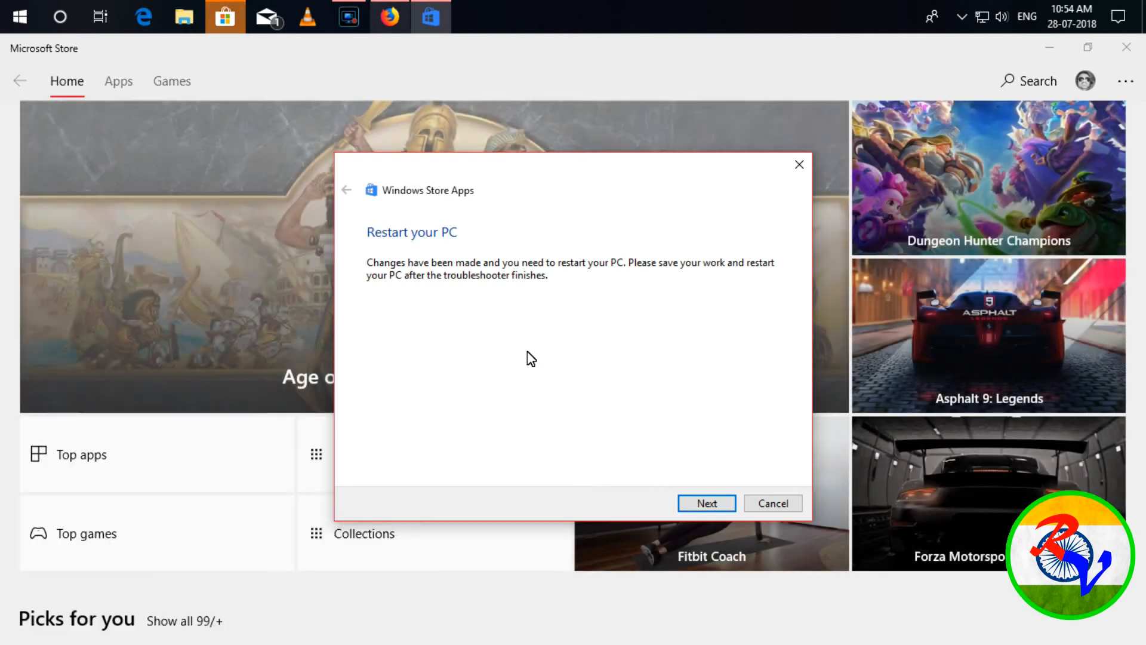
left_click(705, 503)
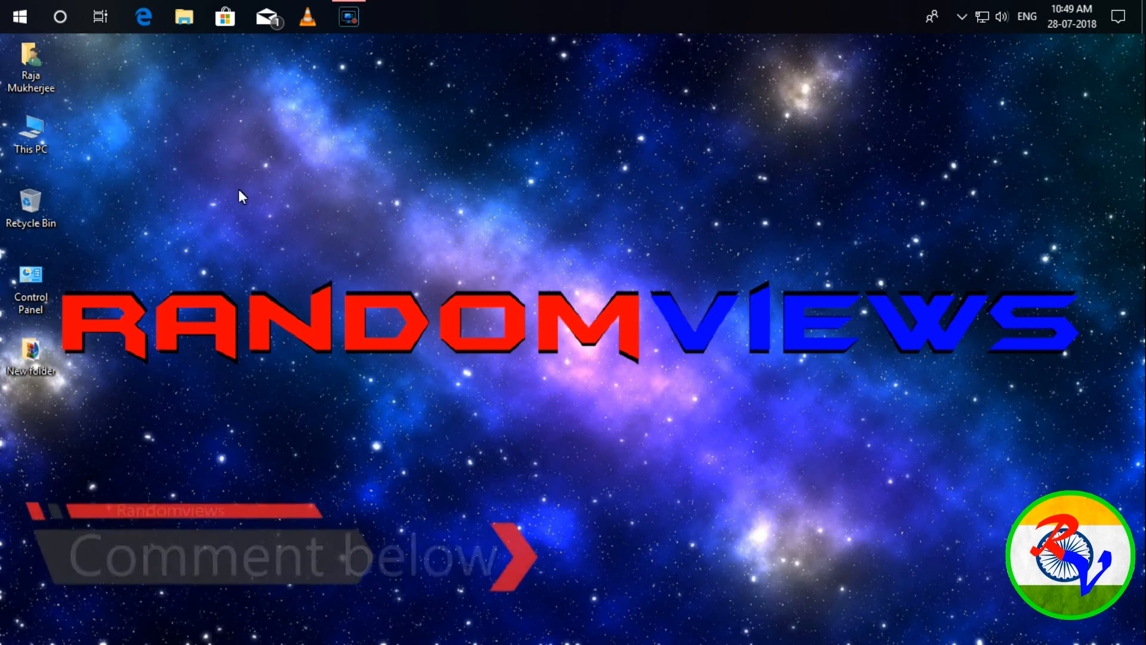
Open Firefox from the Start menu to show the Anderson Construction Facebook page
left_click(19, 16)
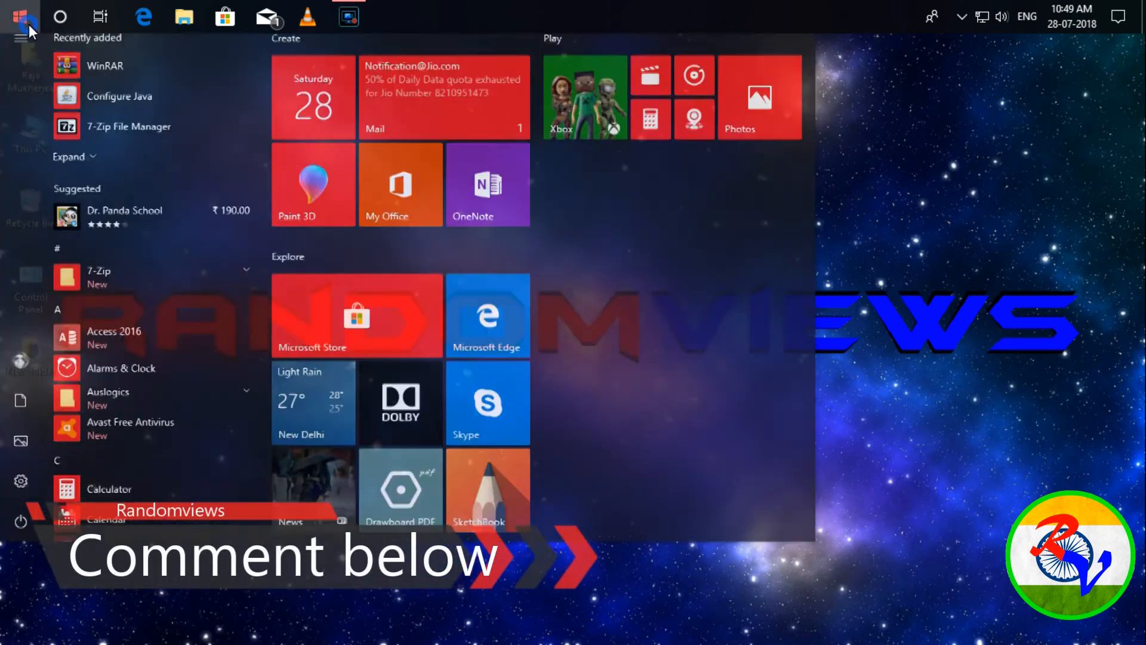
left_click(21, 520)
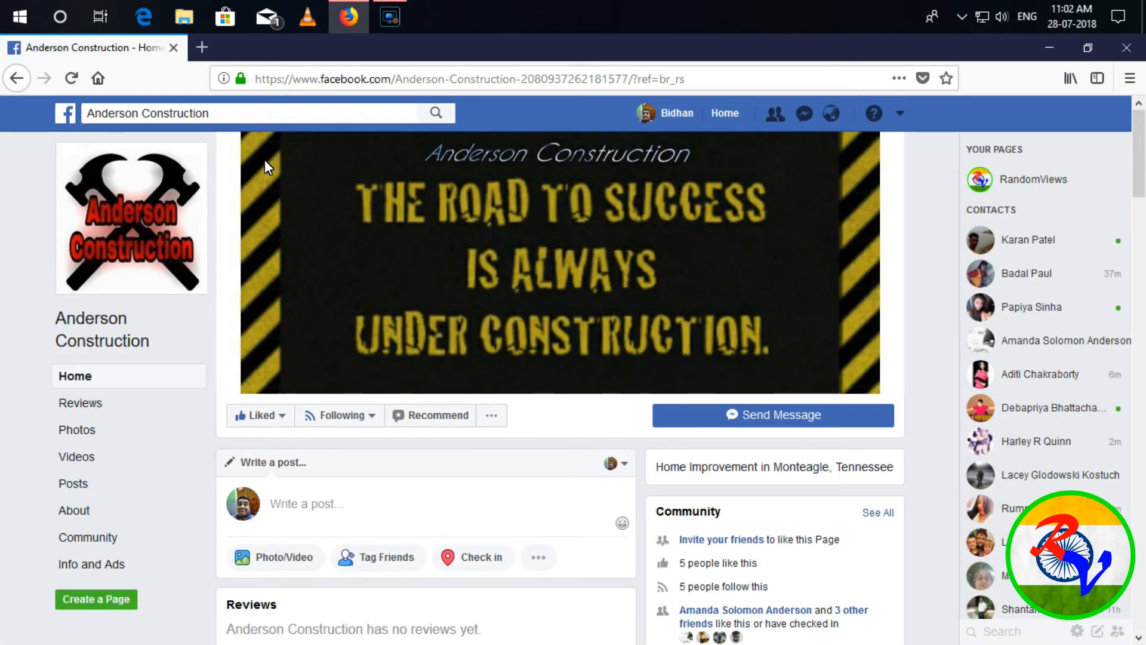
mouse_move(553, 625)
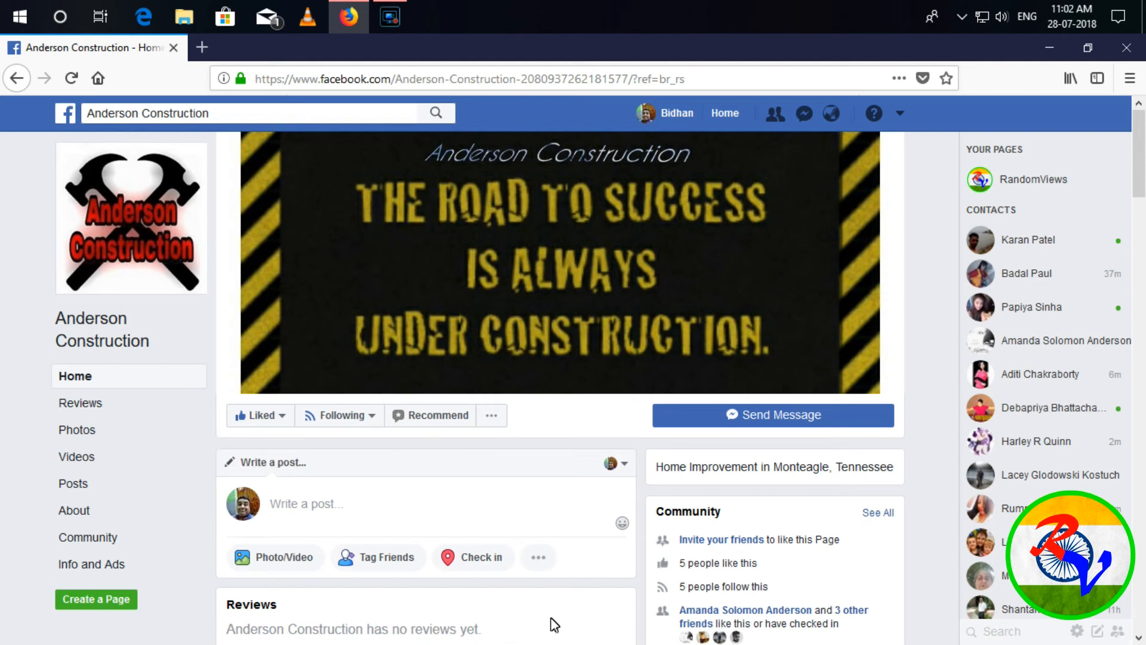
Scroll down Anderson Construction's Facebook page to open a construction photo in the viewer
scroll("down", 3)
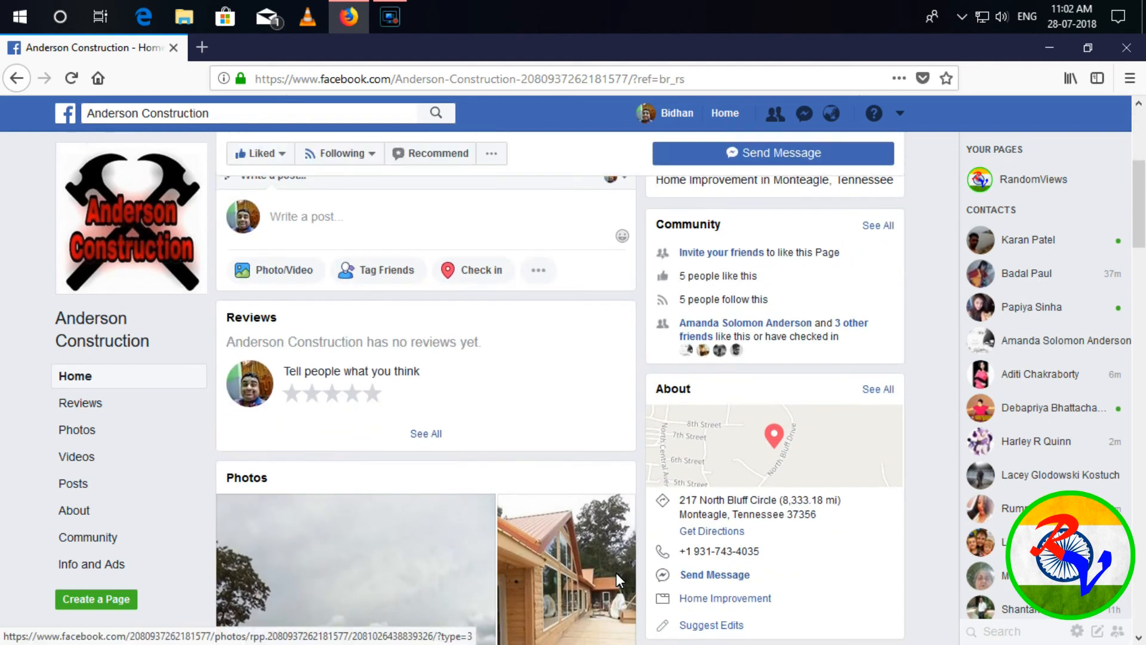
scroll("down", 3)
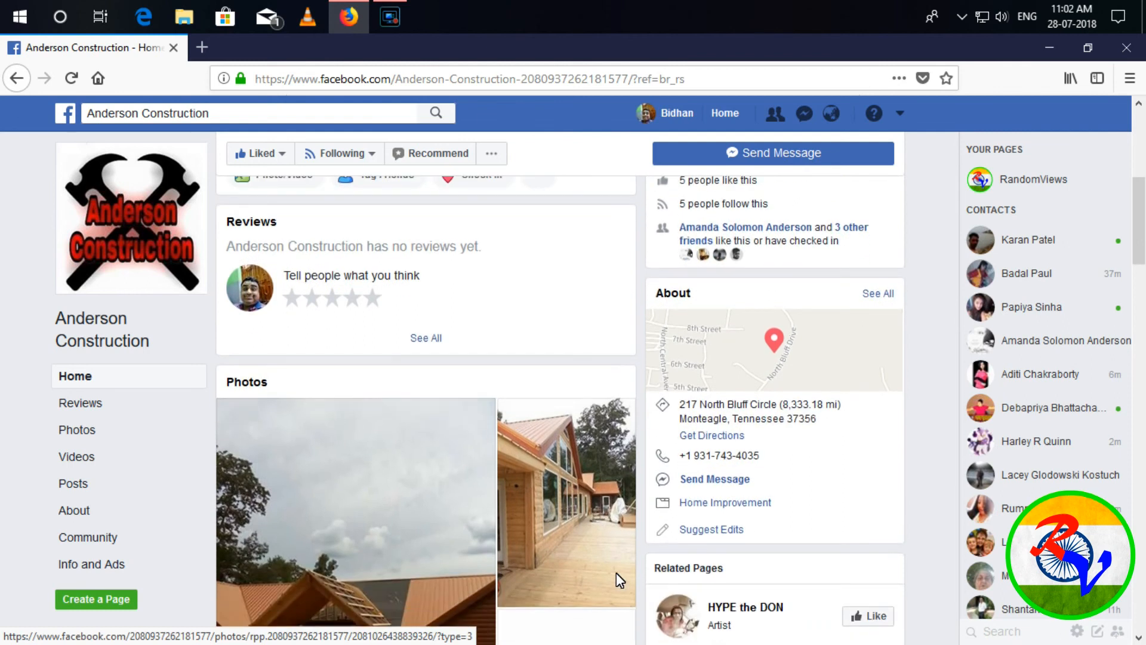
scroll("down", 3)
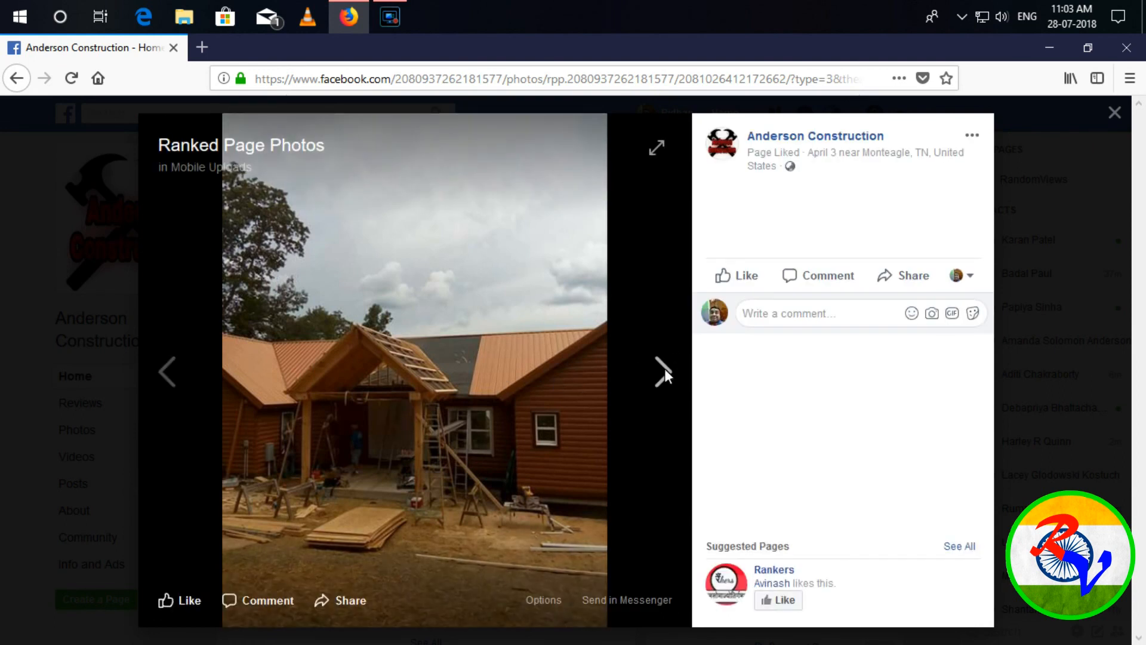
Advance two photos to the interior room with wooden floor and large windows
left_click(662, 373)
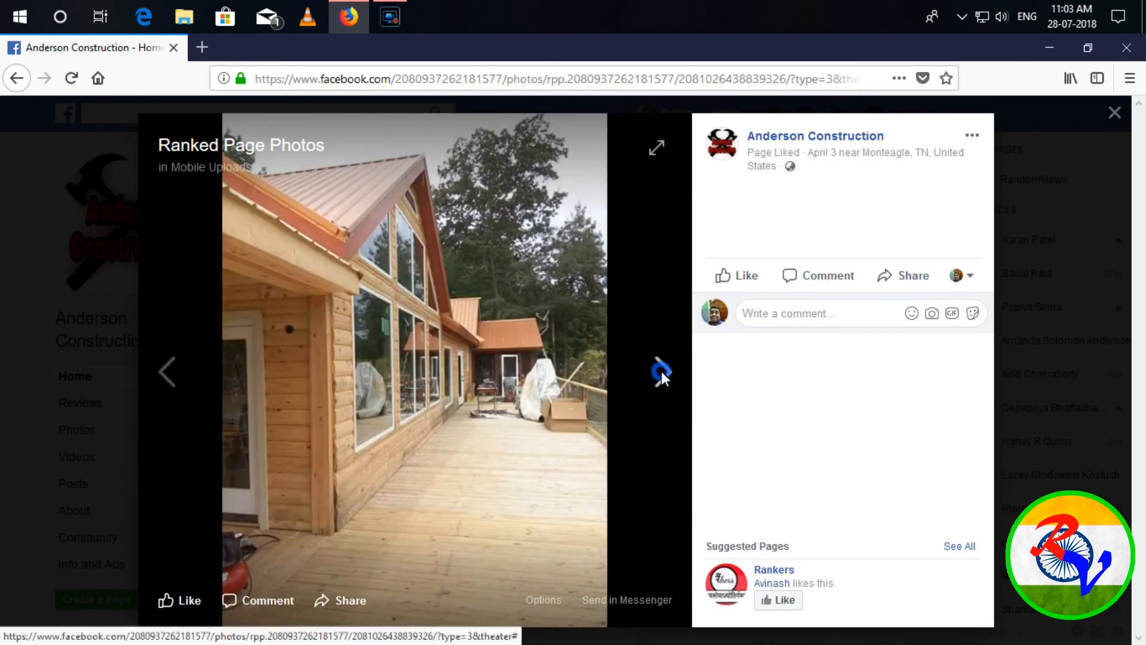
left_click(660, 371)
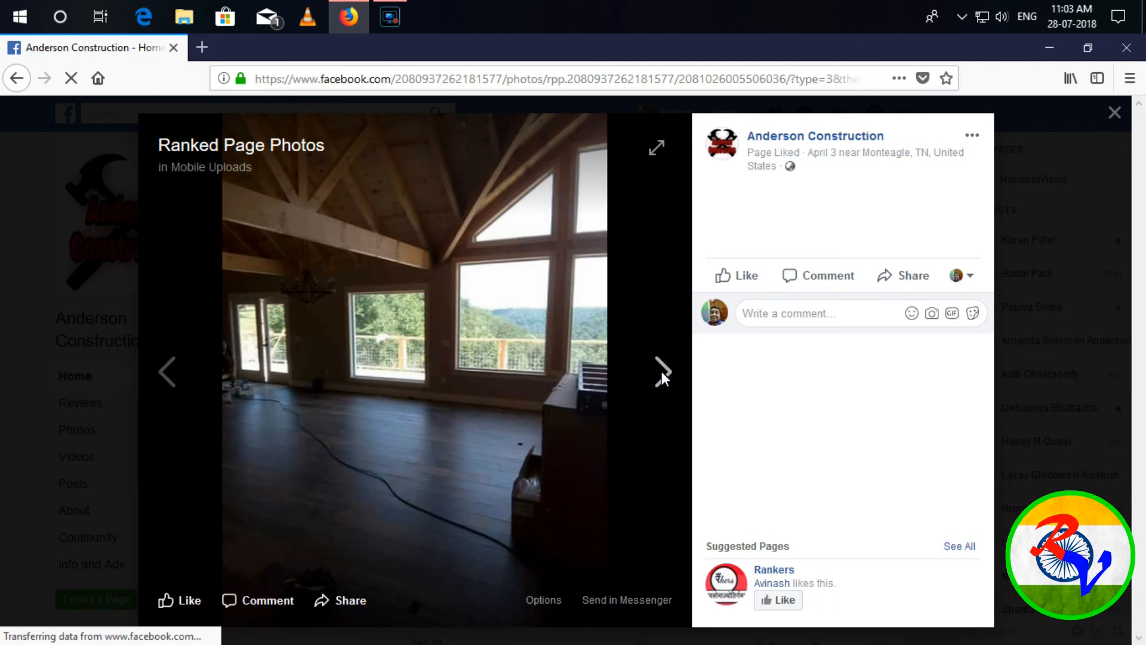